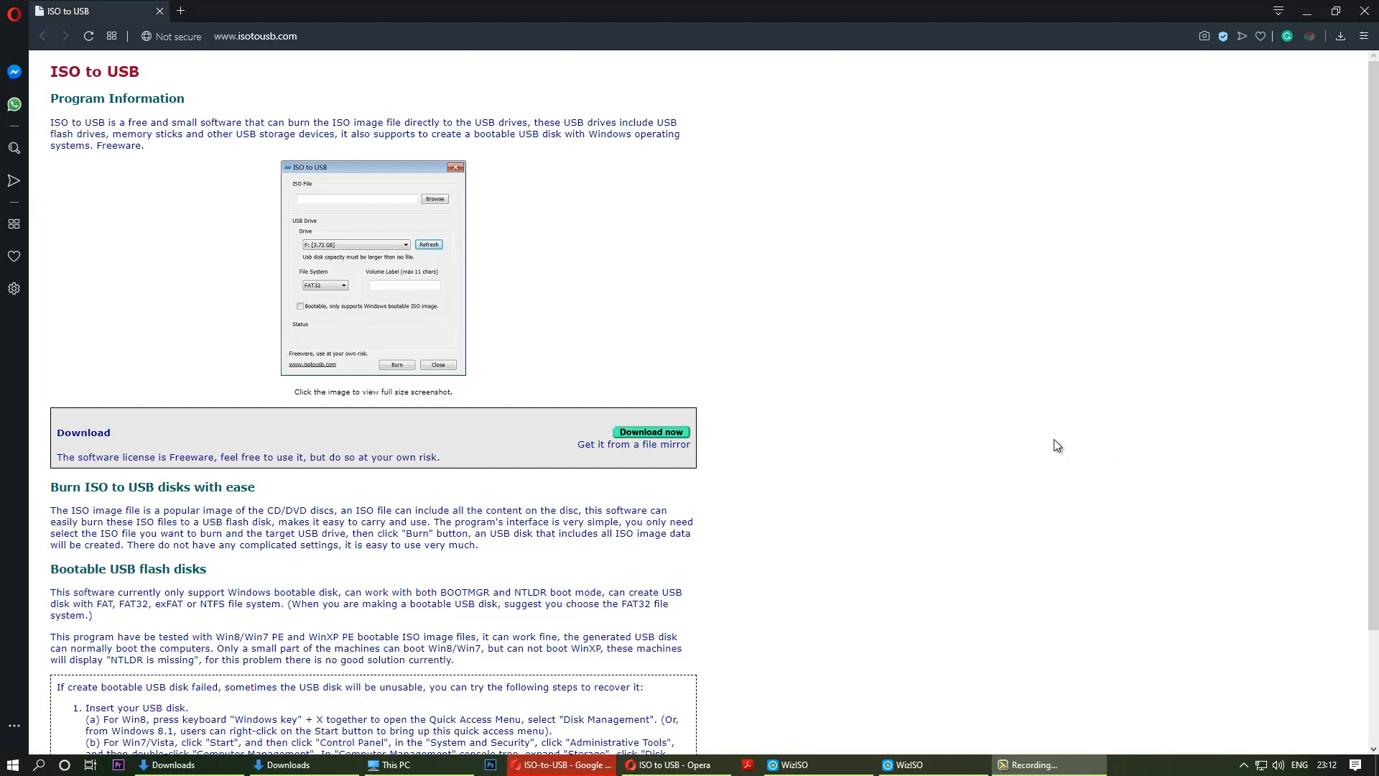
mouse_move(1018, 449)
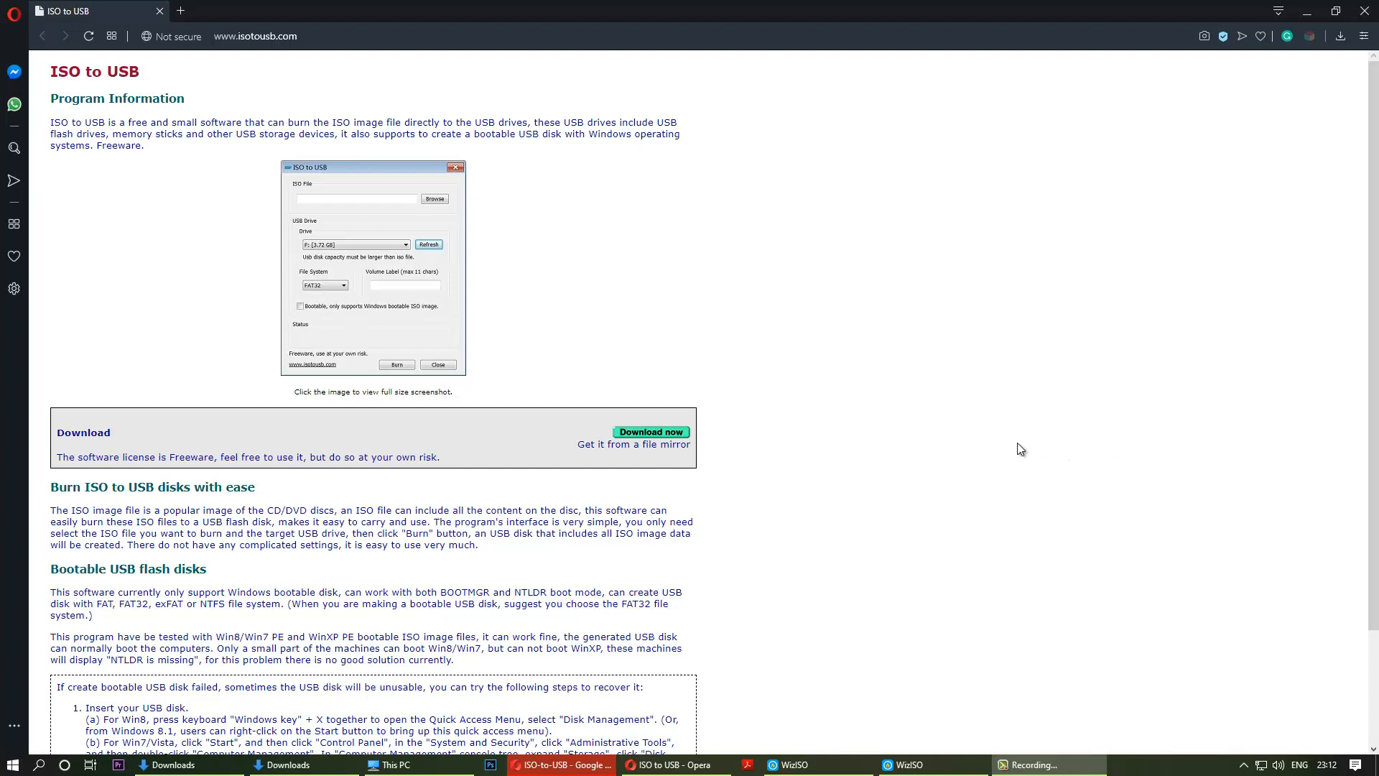
mouse_move(999, 435)
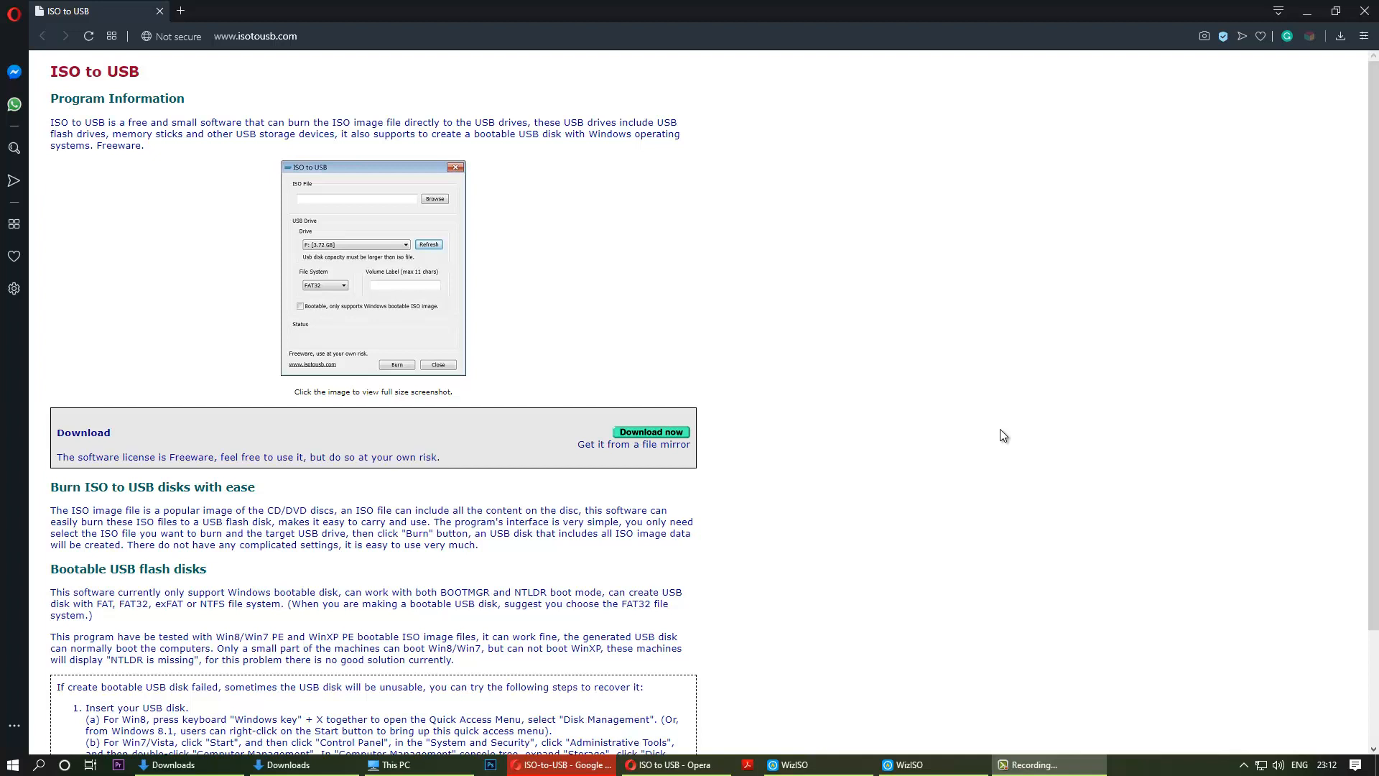
mouse_move(739, 342)
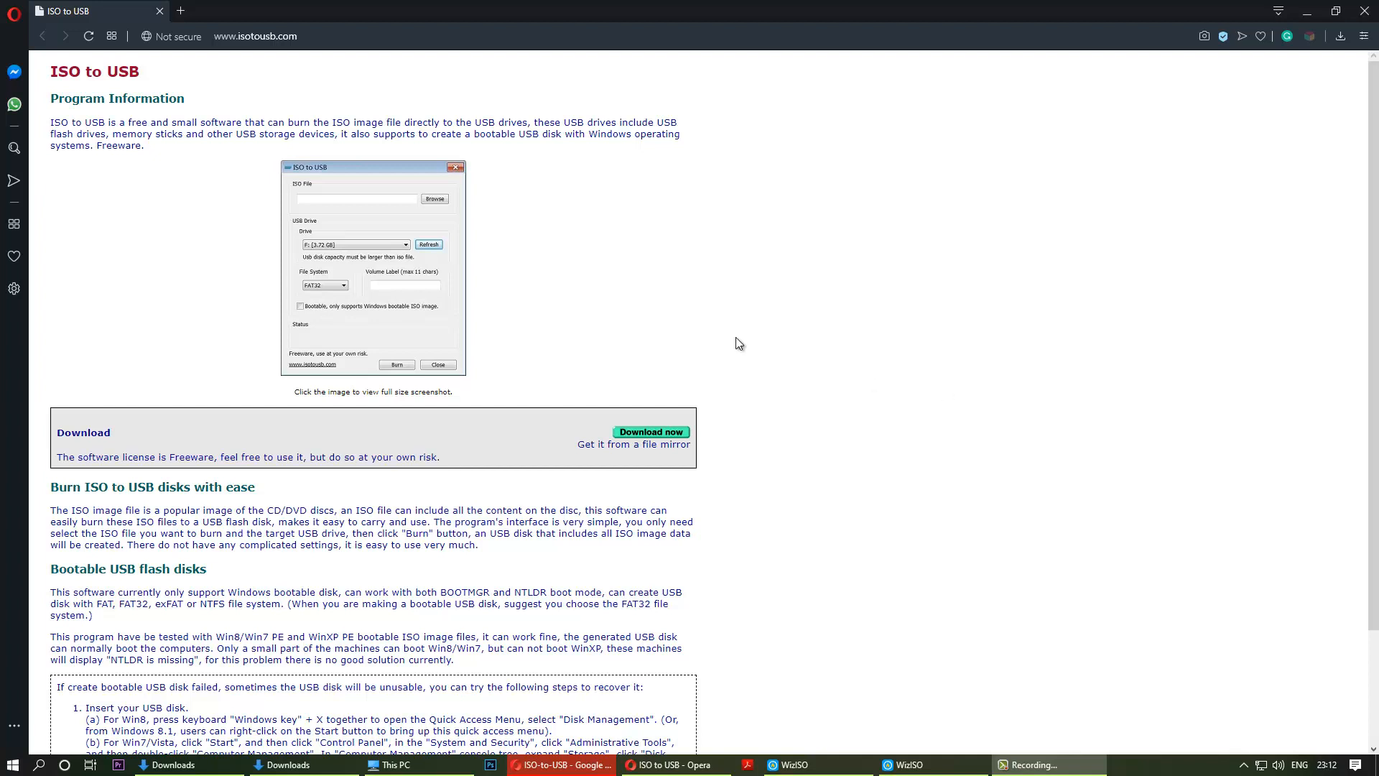
mouse_move(663, 400)
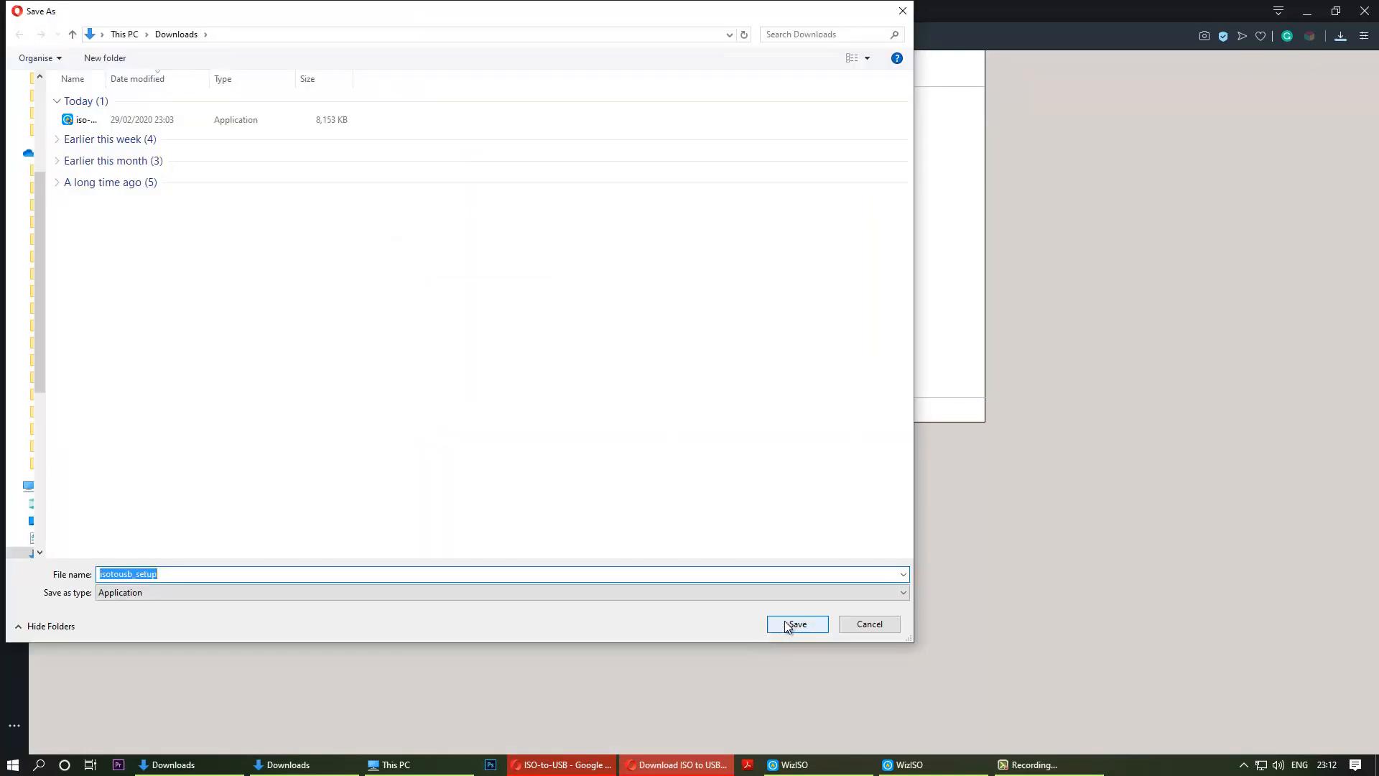
- Save the isotousb_setup installer into the Downloads folder
click(797, 624)
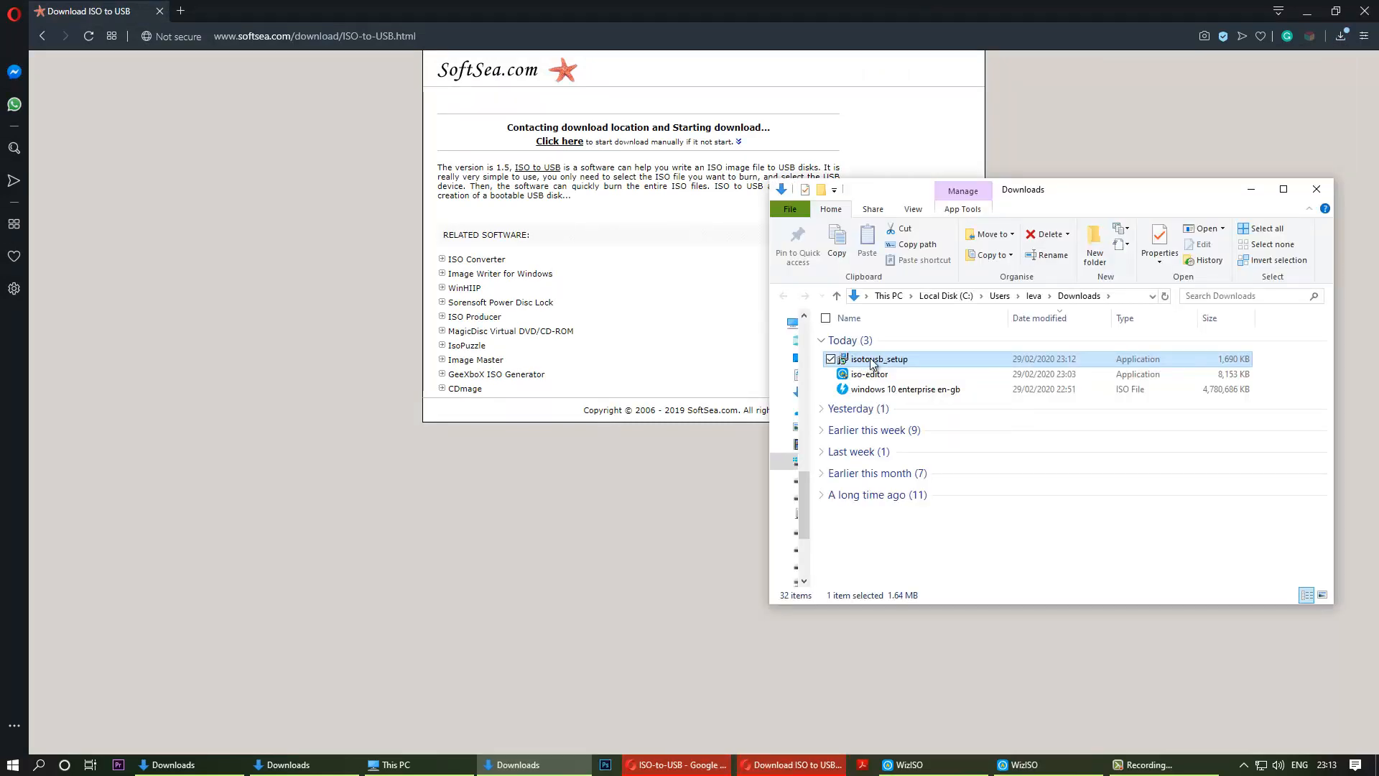
- Run isotousb_setup, accept the license, keep default folder and desktop icon, install and launch ISO to USB
double_click(878, 359)
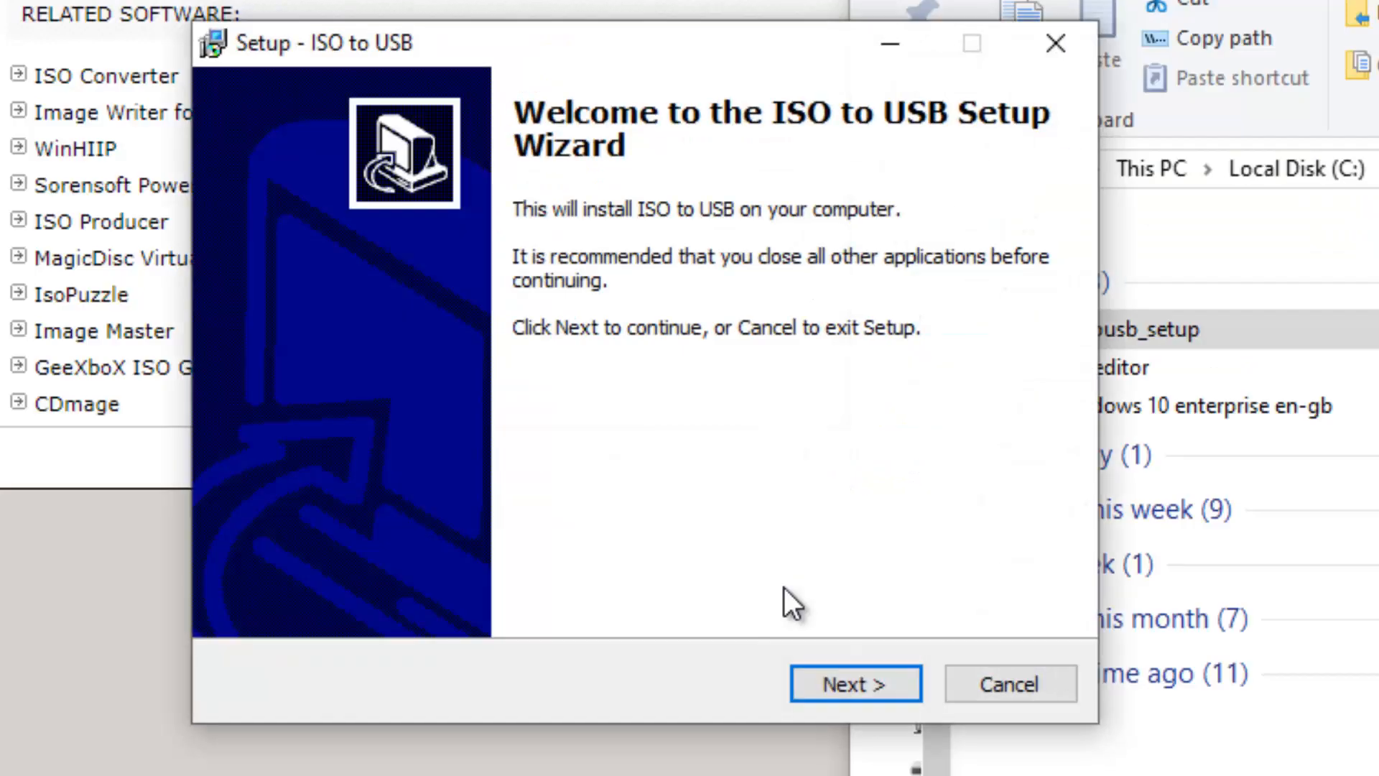
click(855, 683)
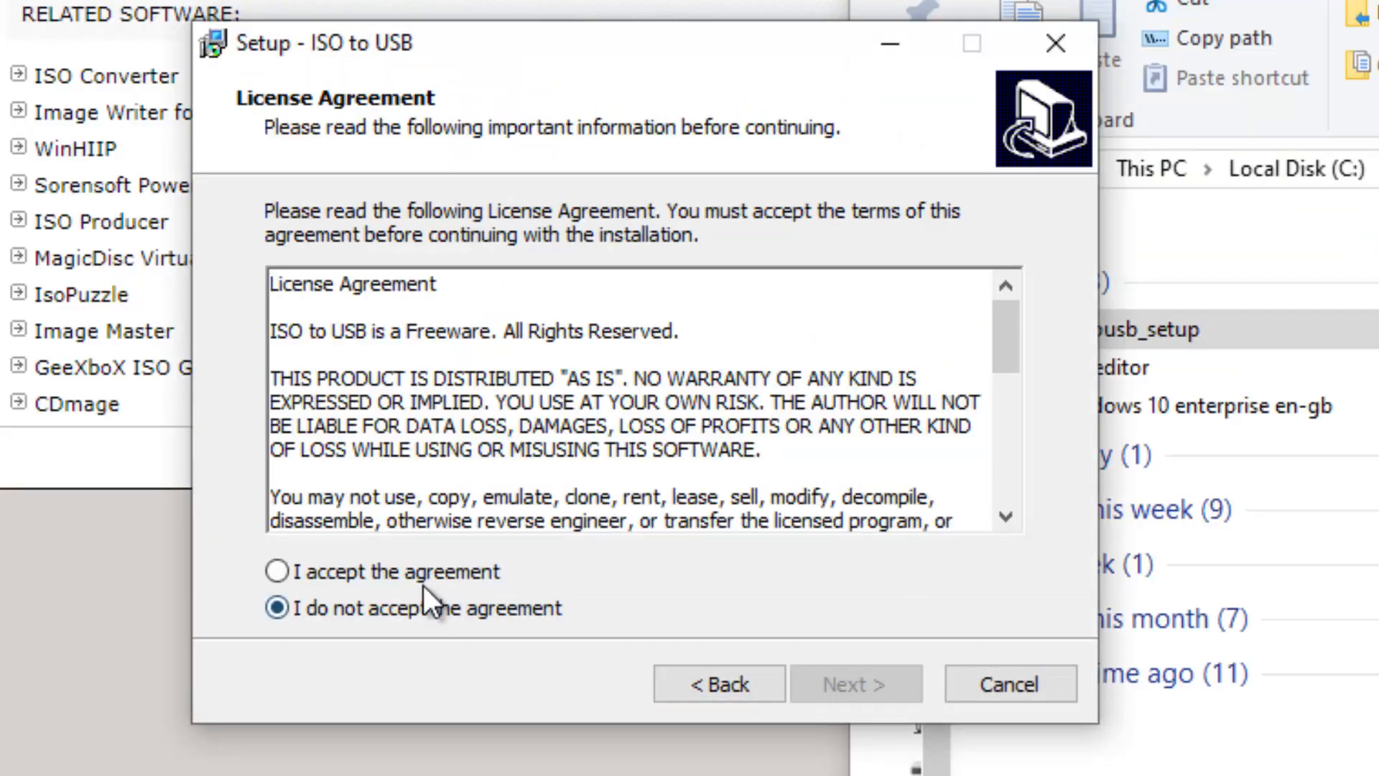
click(854, 684)
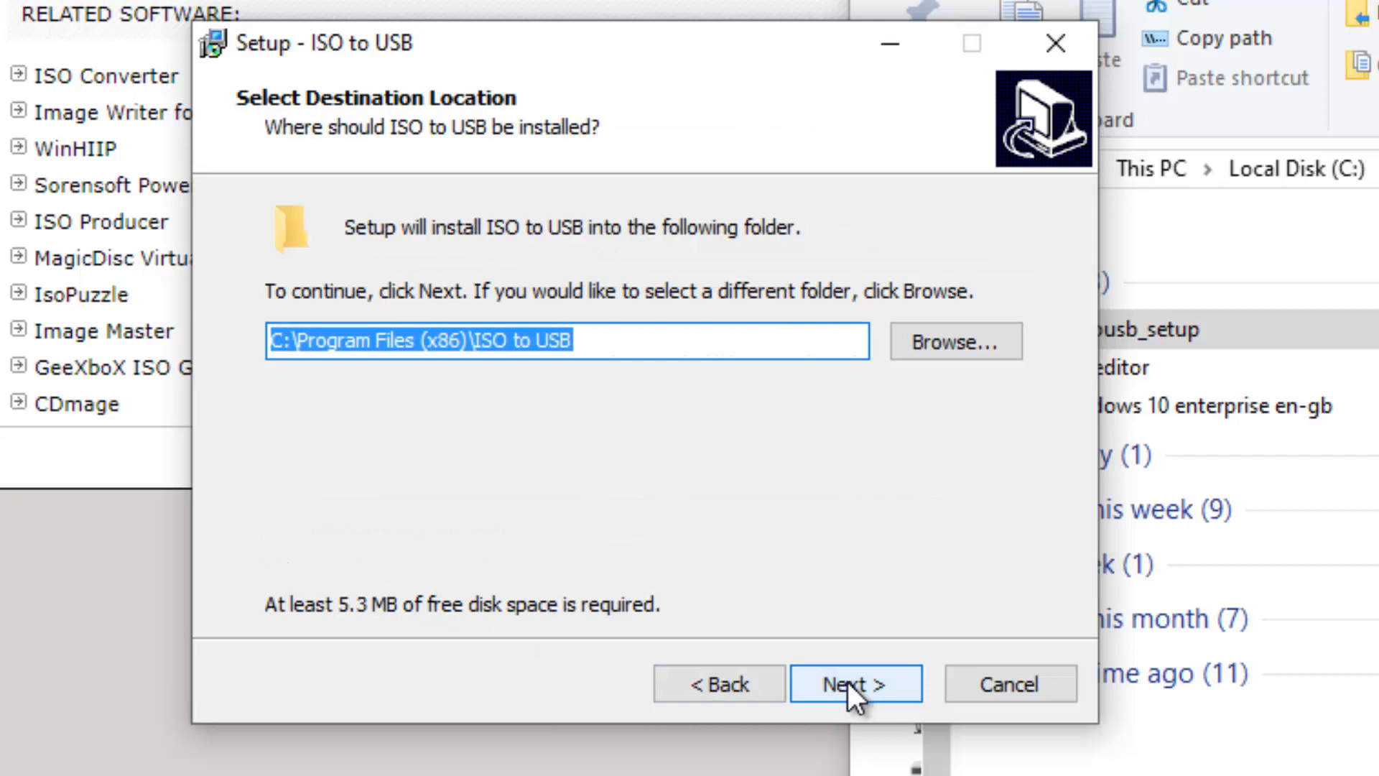
click(873, 684)
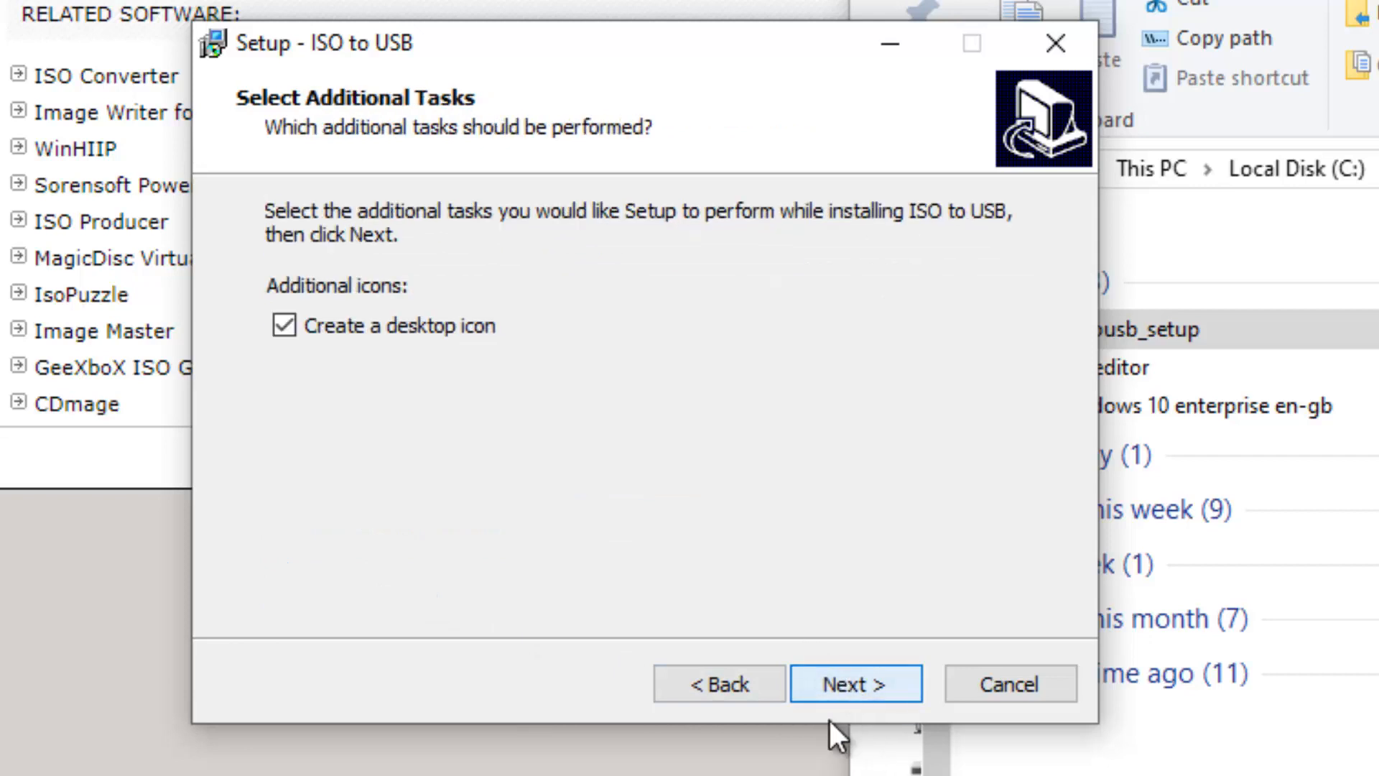
click(859, 684)
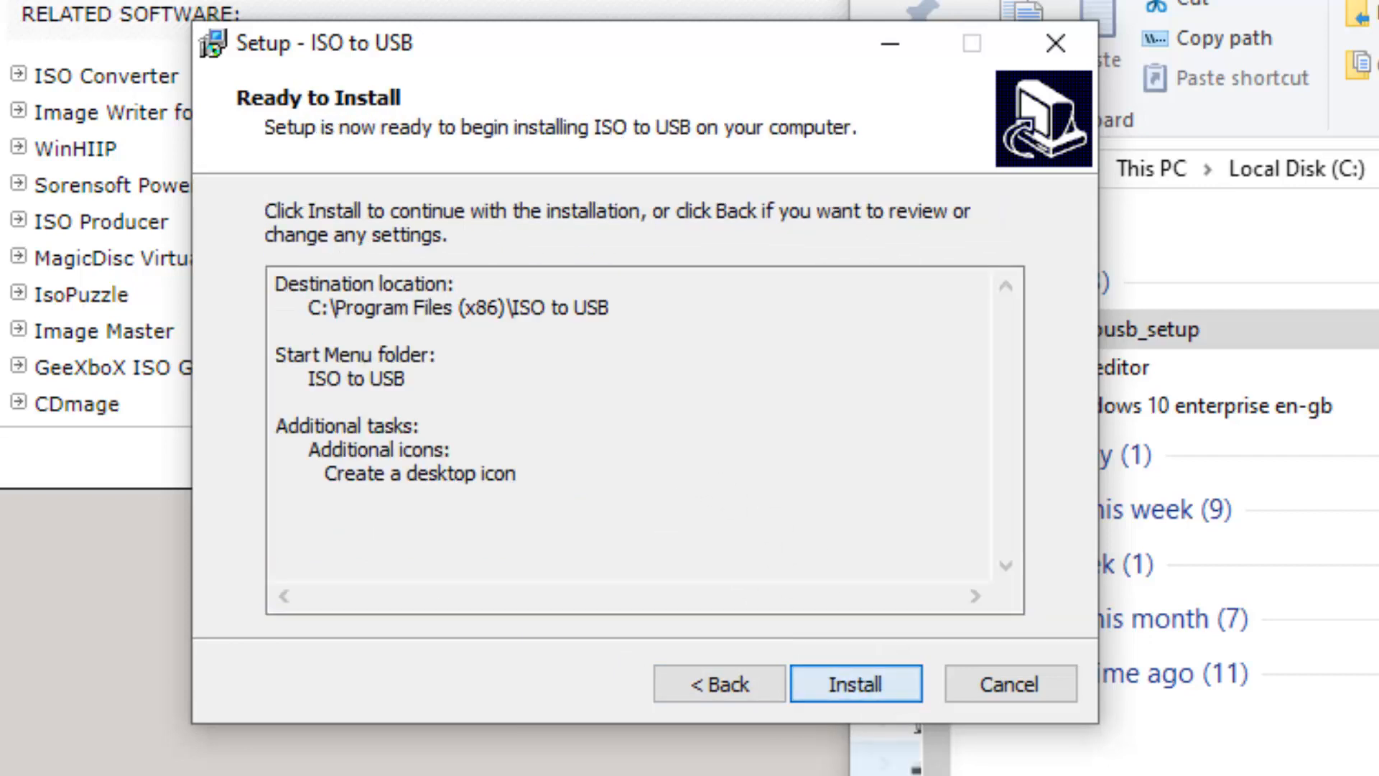
click(855, 684)
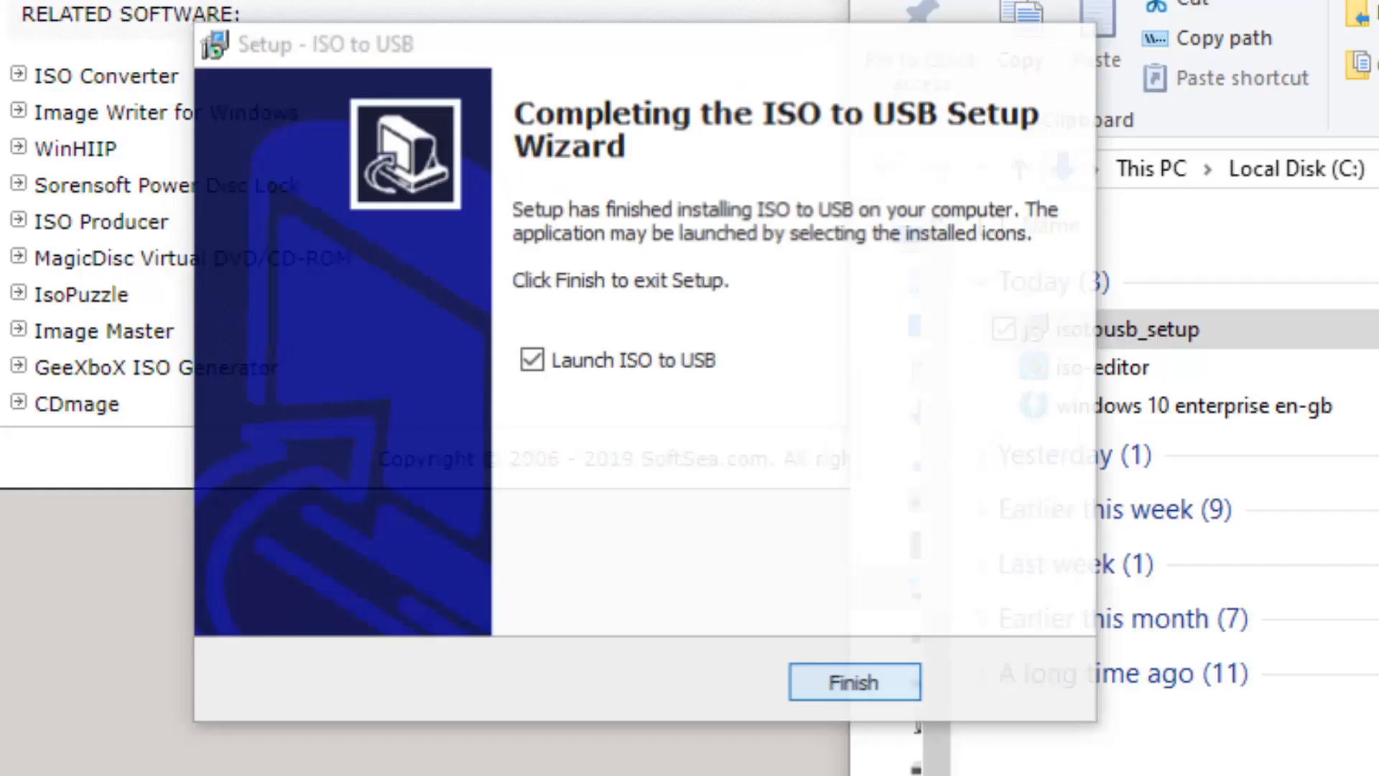
click(854, 682)
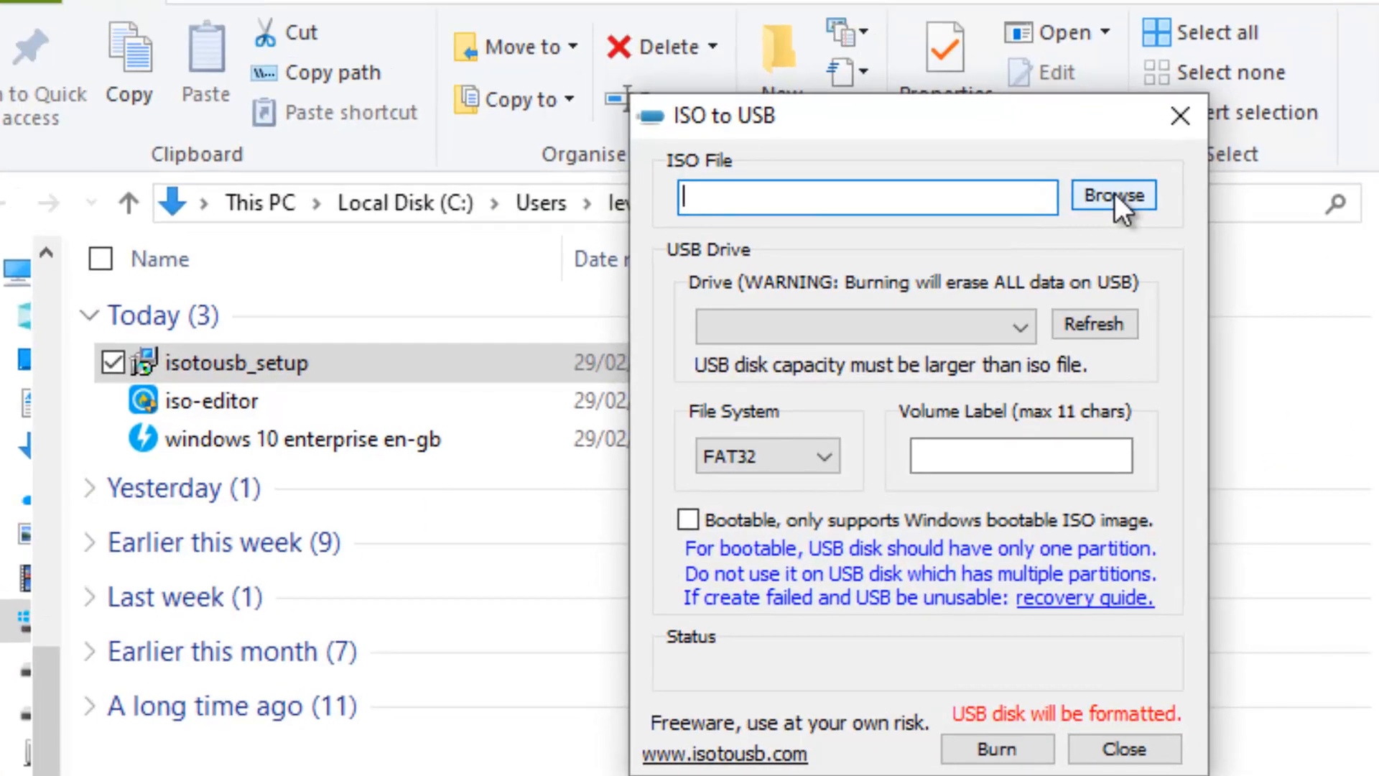
- Load the Windows 10 enterprise ISO from Downloads and choose drive H: [14.39 GB] as target
click(1114, 195)
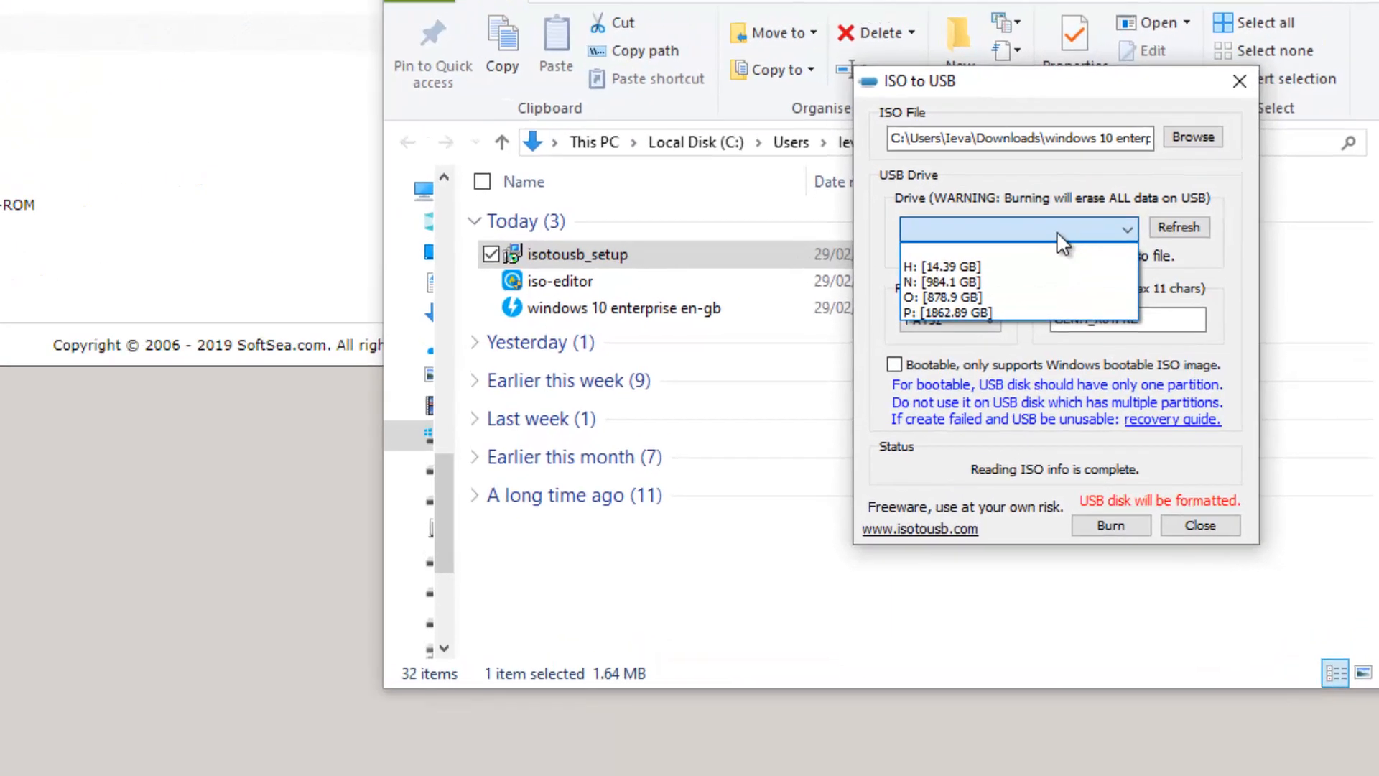
mouse_move(808, 371)
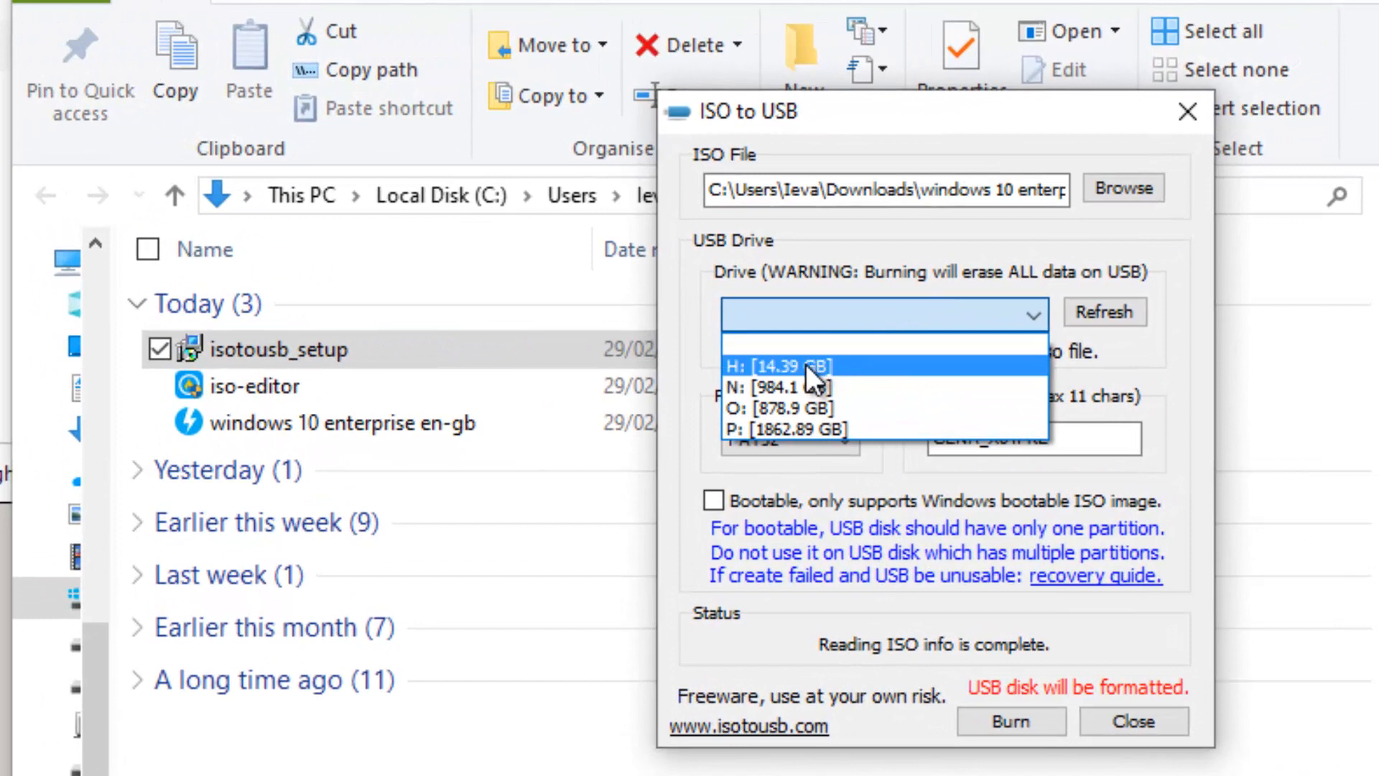
click(784, 365)
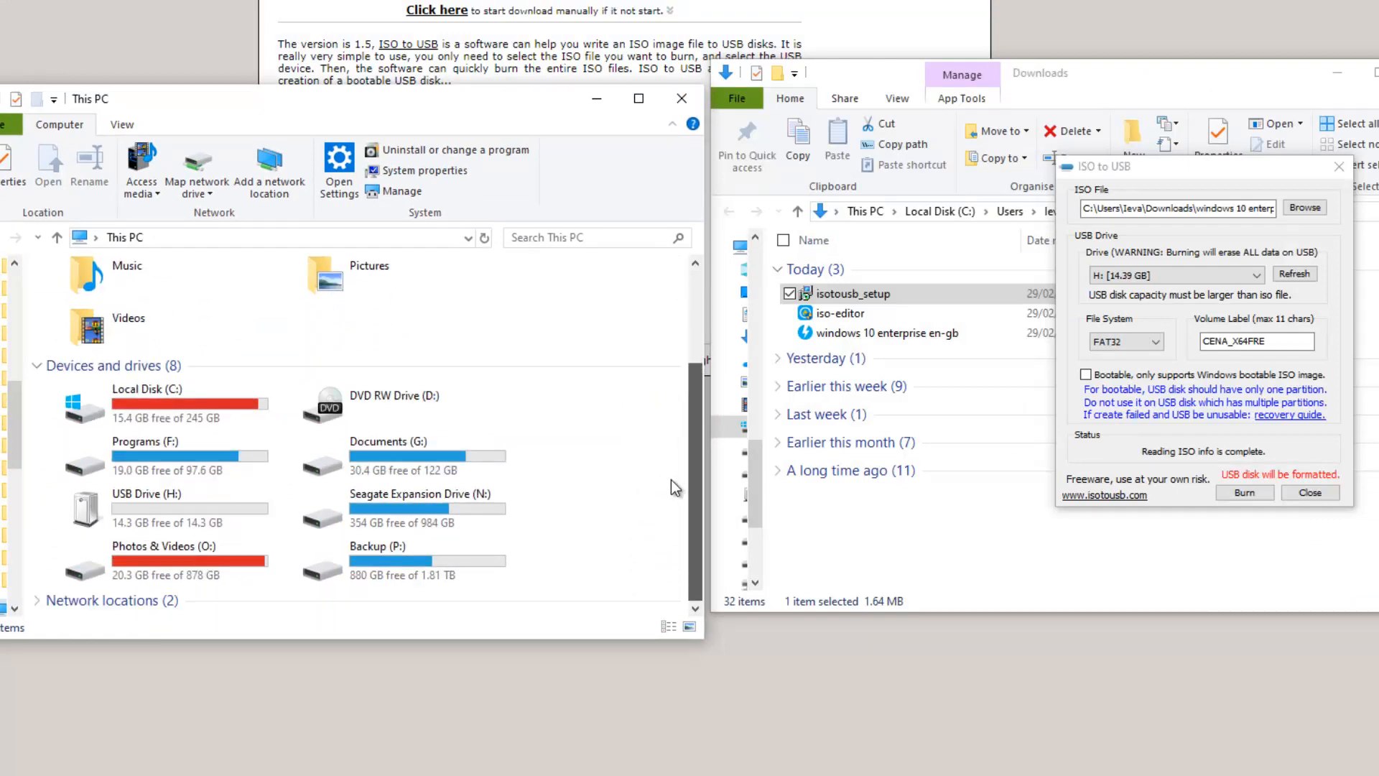
mouse_move(157, 518)
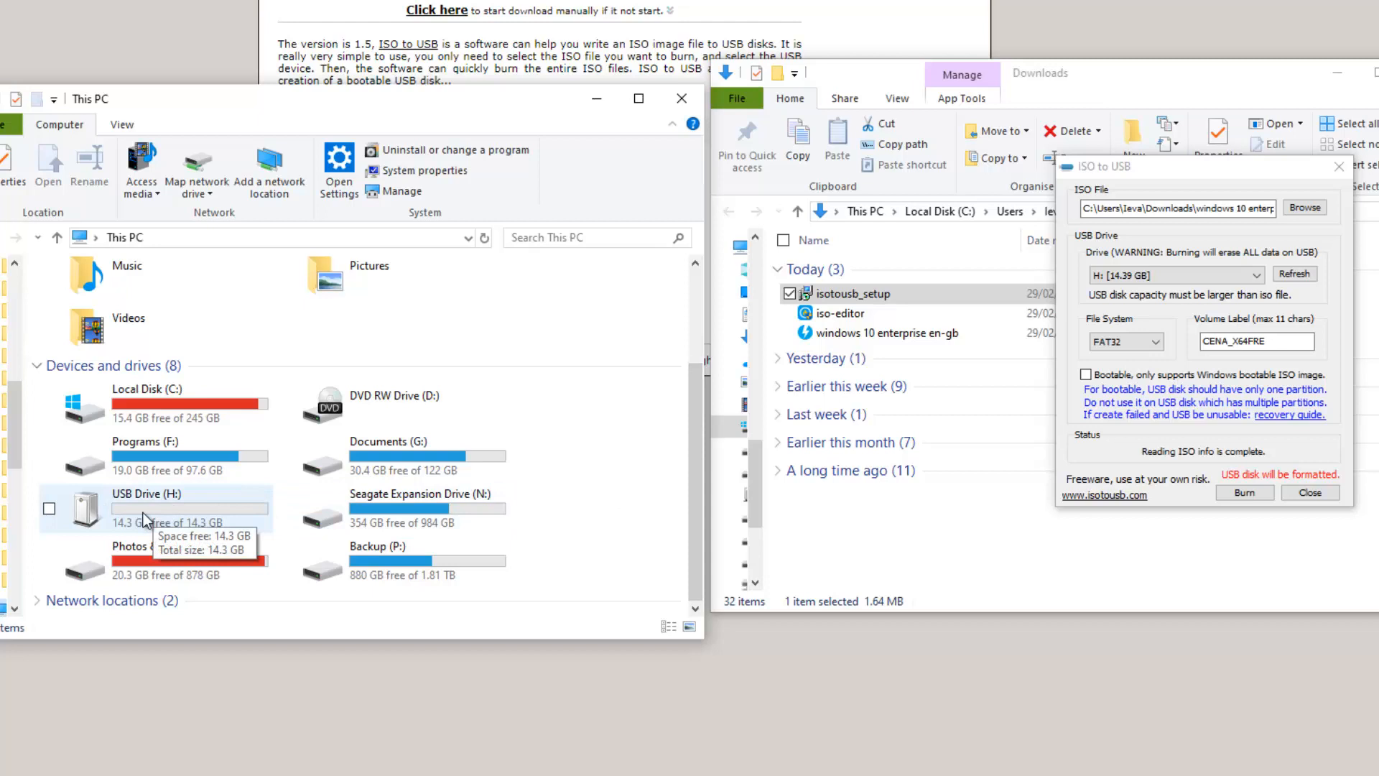
mouse_move(159, 502)
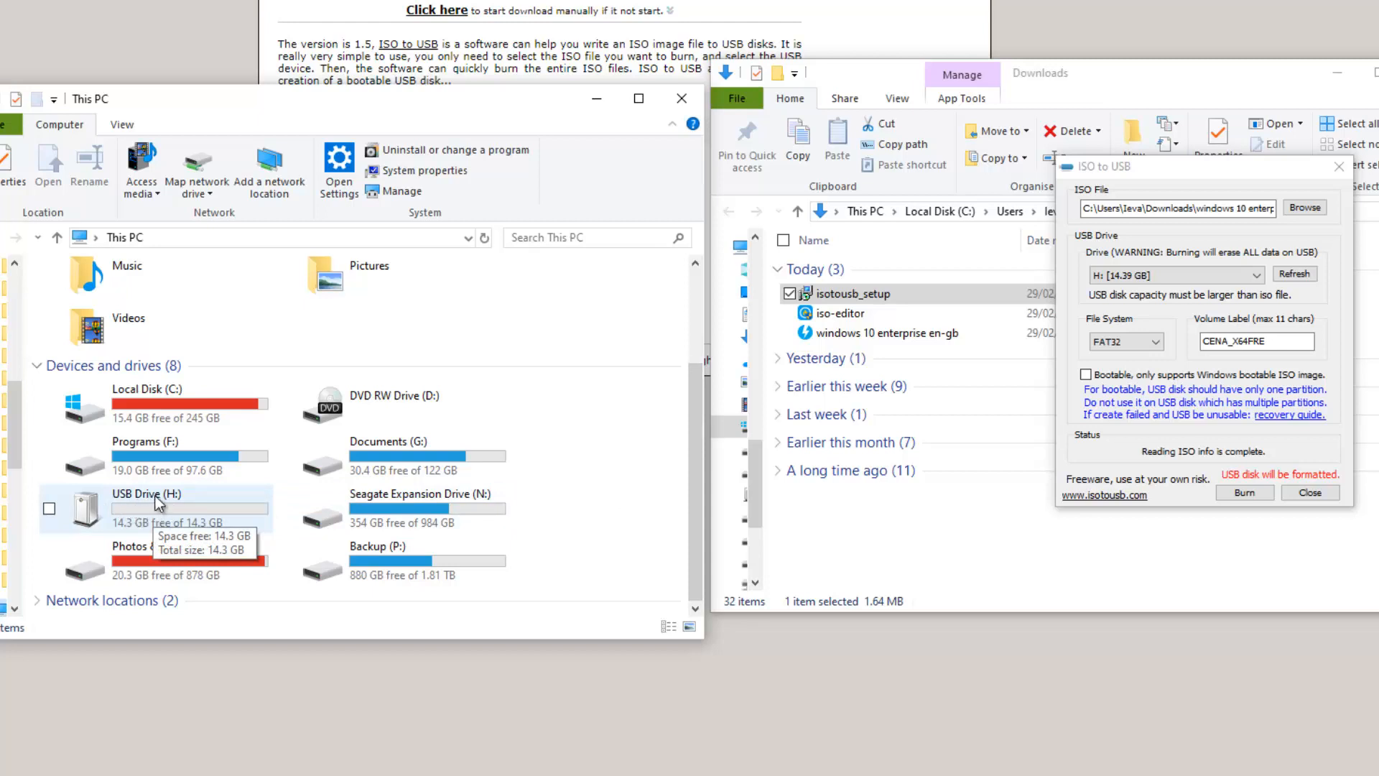
mouse_move(150, 520)
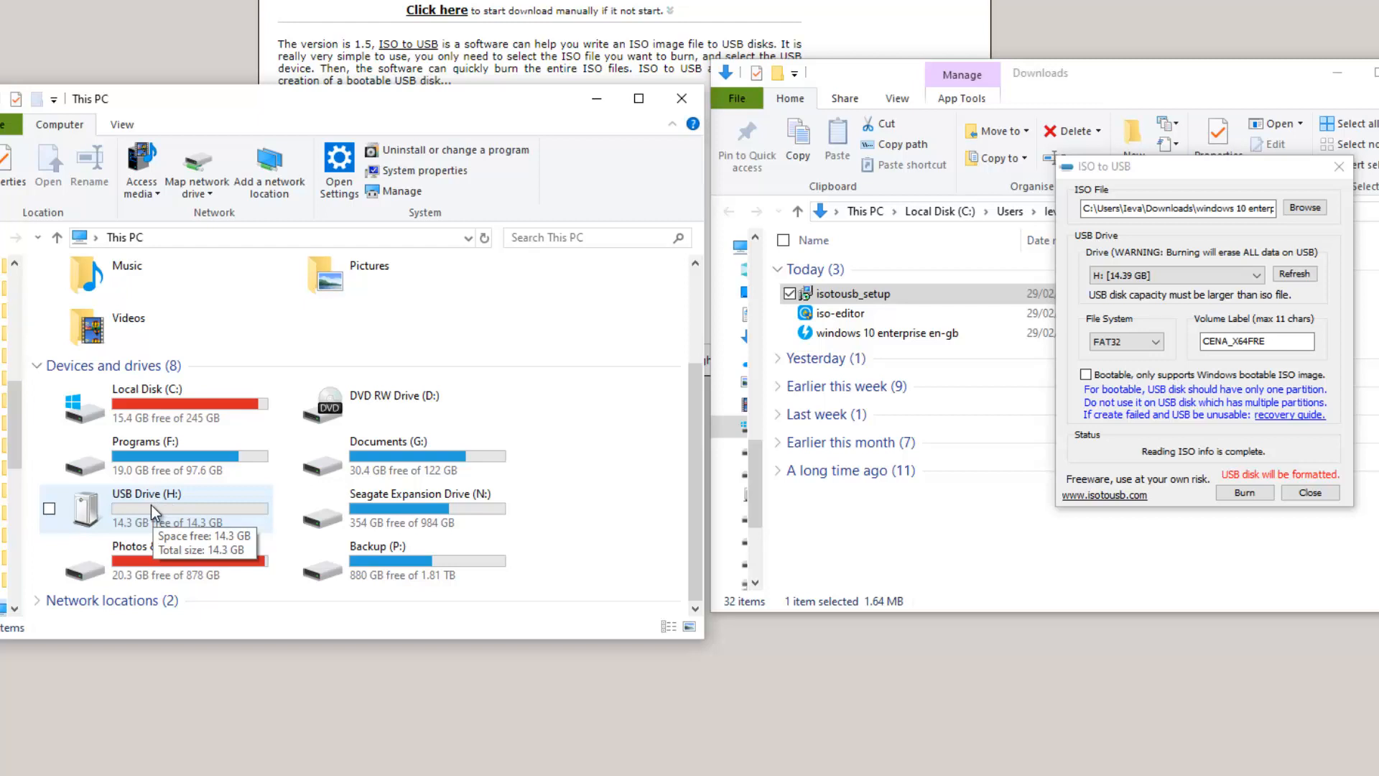
mouse_move(168, 508)
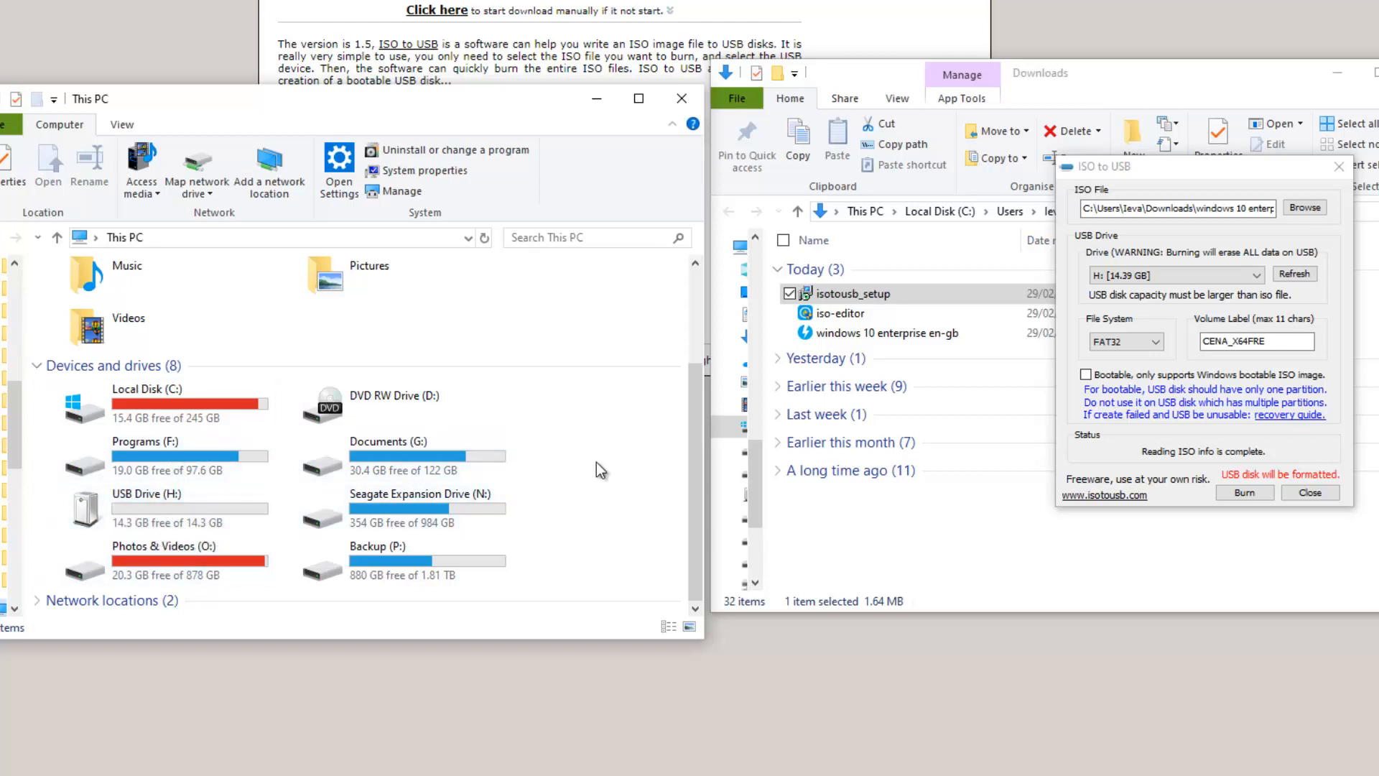
mouse_move(1110, 436)
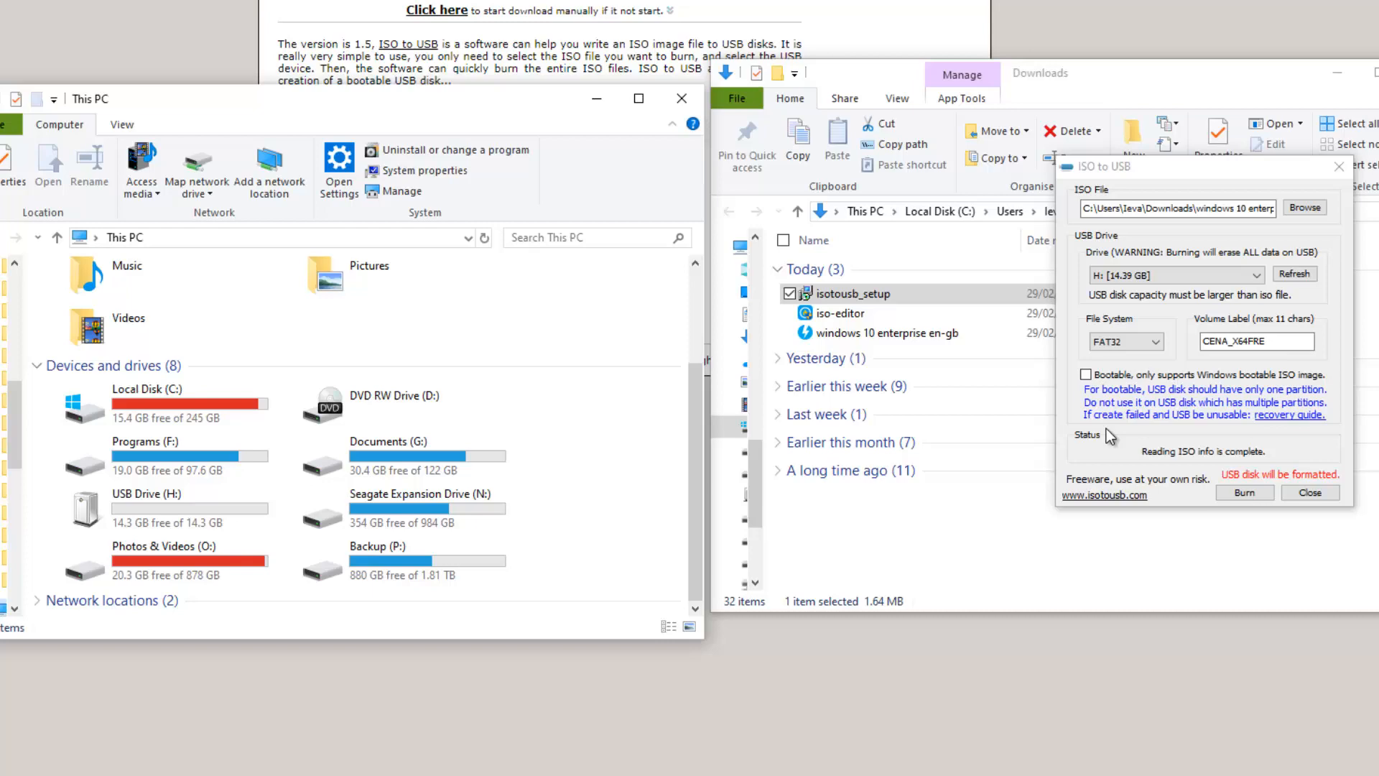
mouse_move(1094, 458)
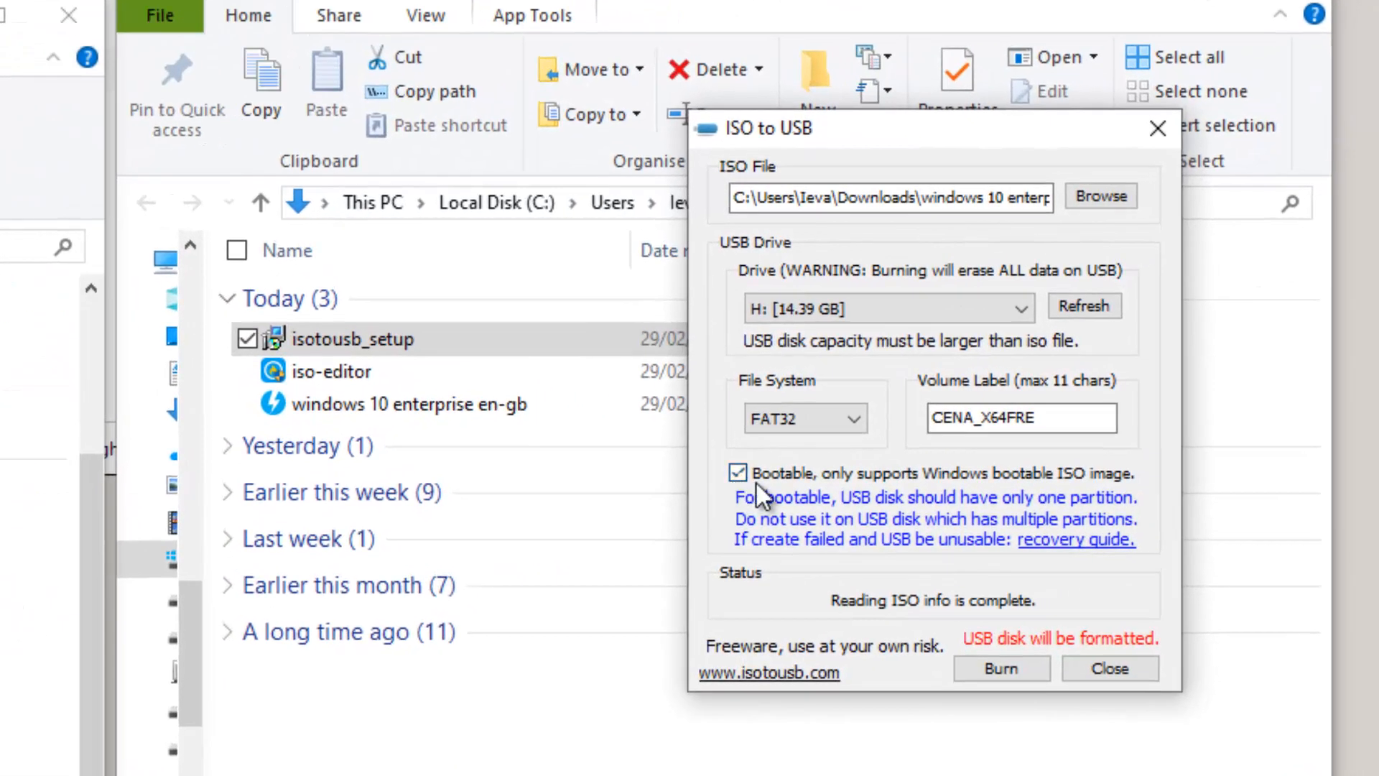
mouse_move(770, 504)
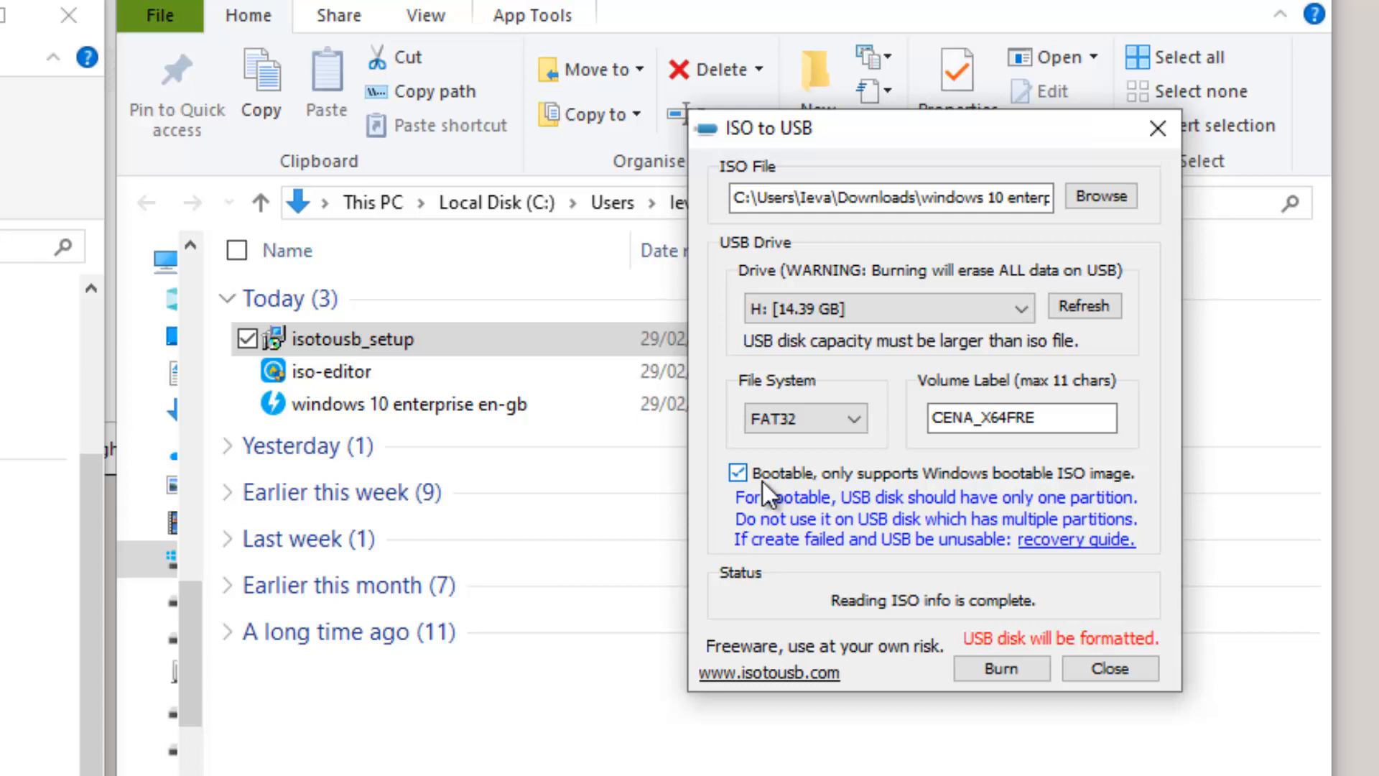
mouse_move(1011, 681)
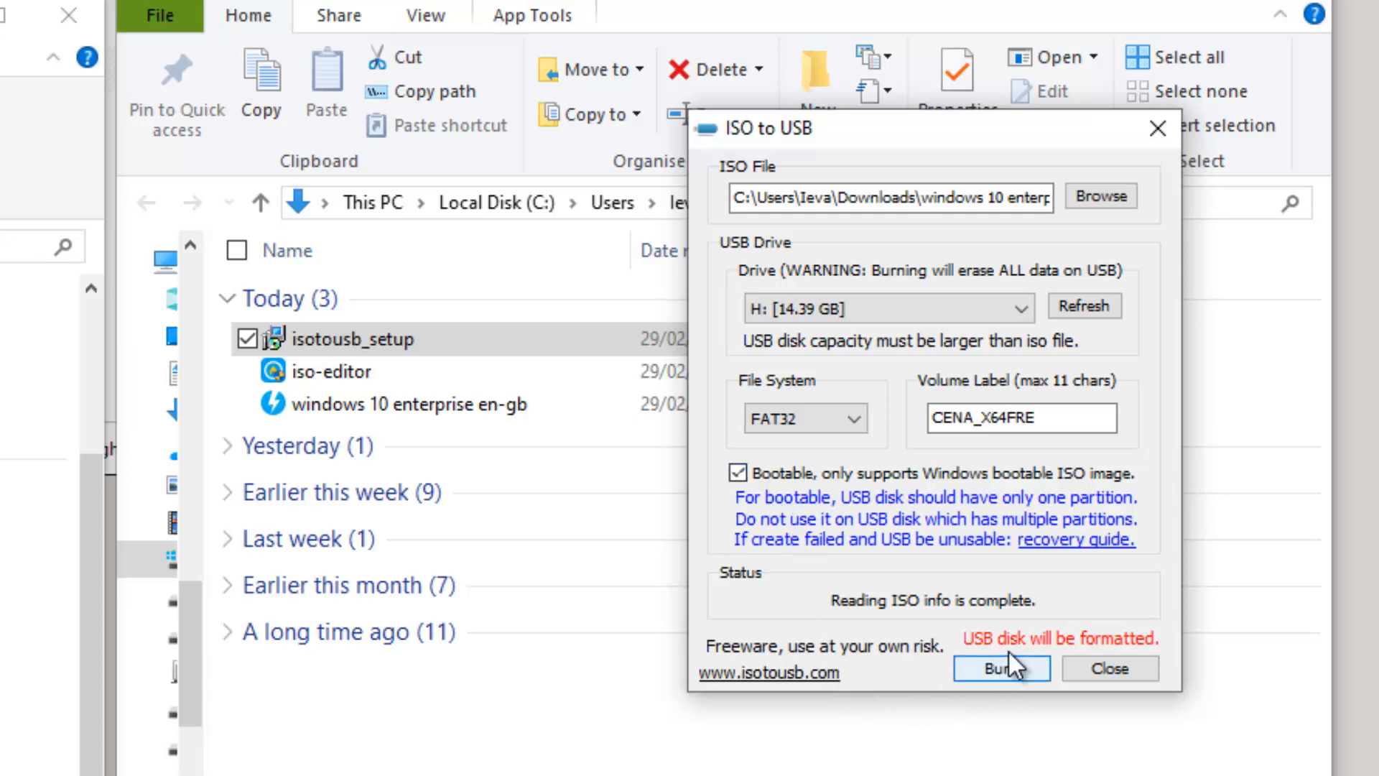
mouse_move(884, 431)
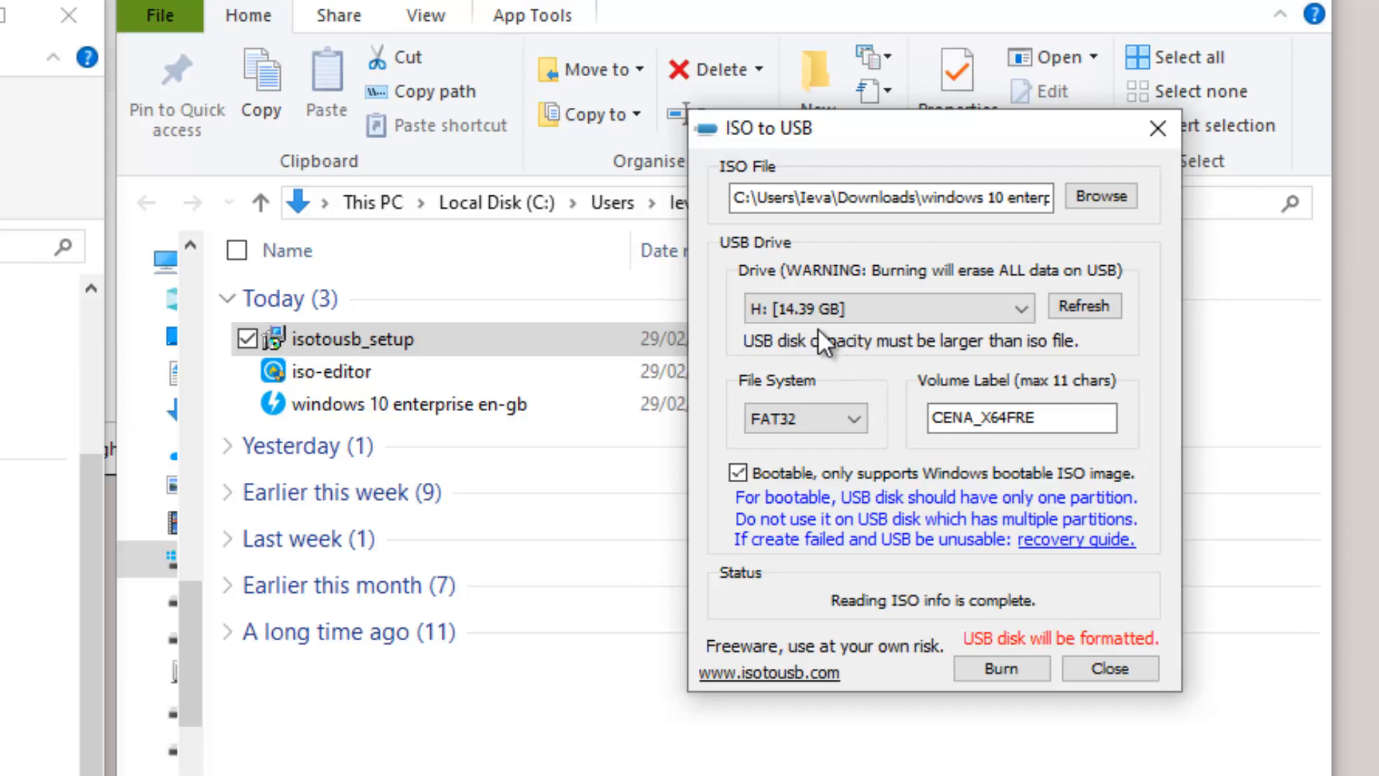
mouse_move(817, 345)
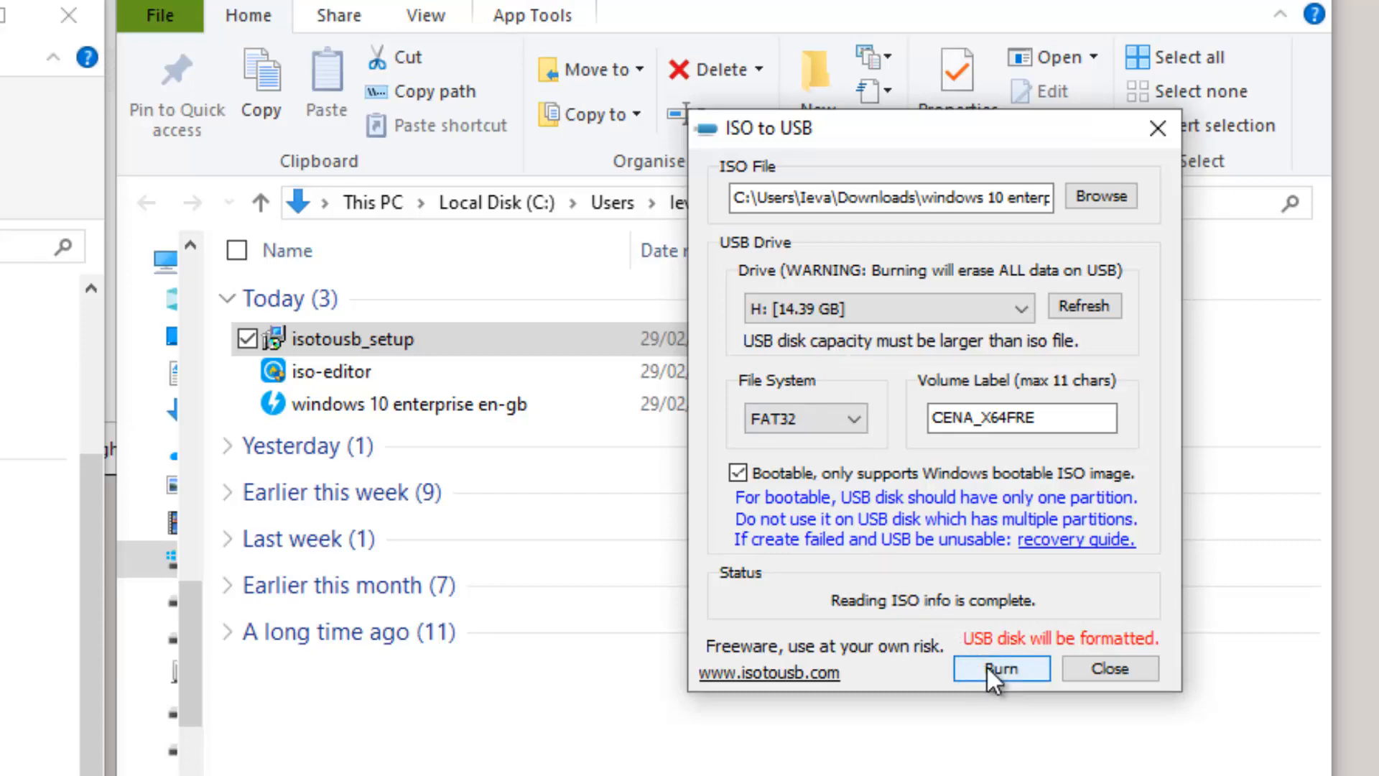
- Burn the ISO to drive H:, agreeing to format the disk, until success is reported
click(1001, 668)
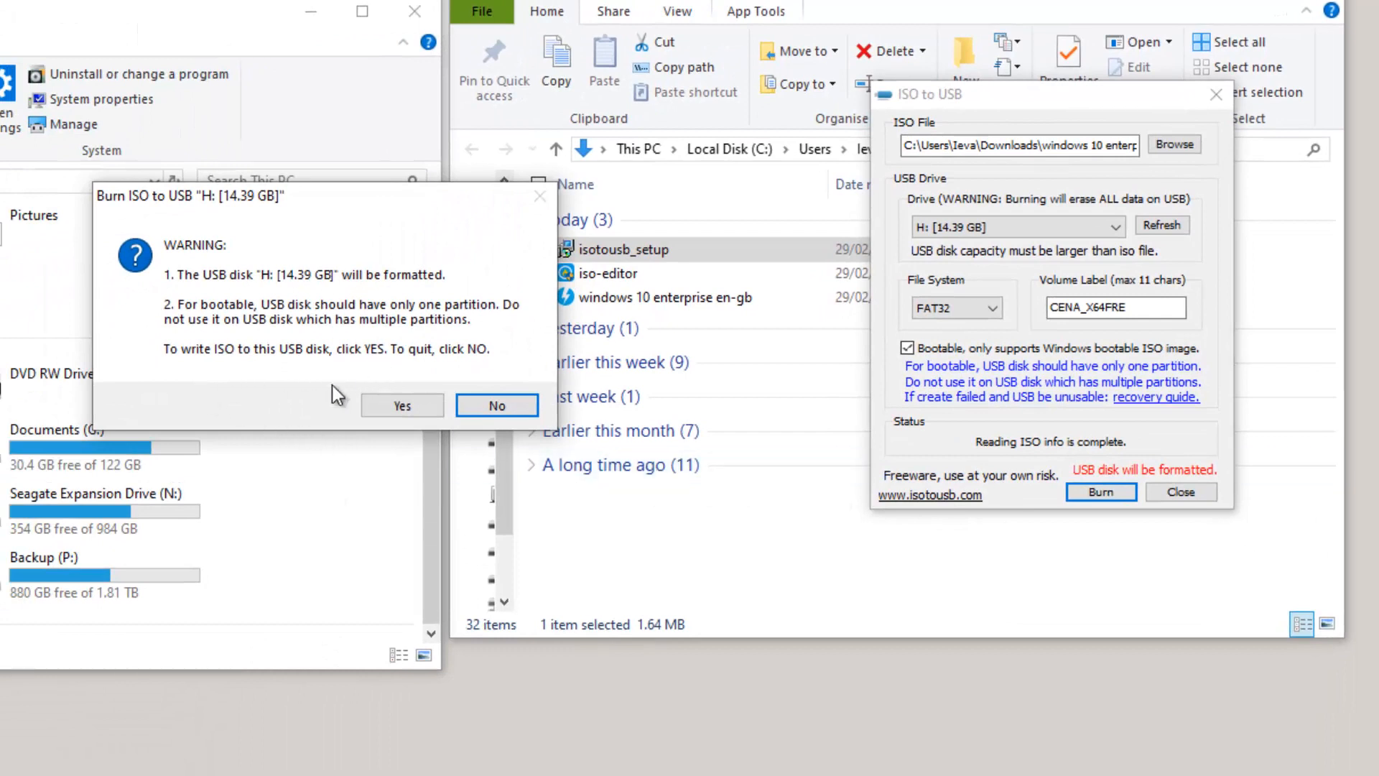
mouse_move(247, 359)
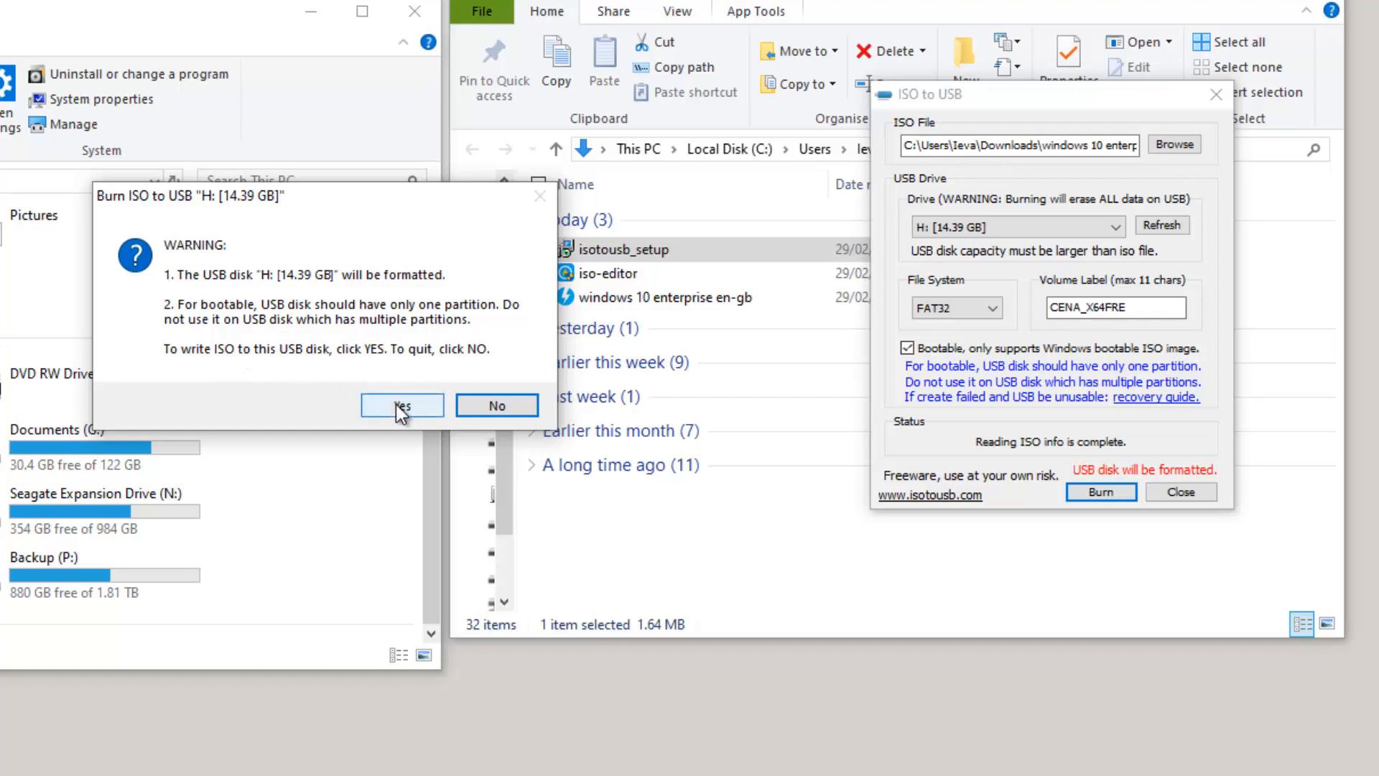
click(402, 406)
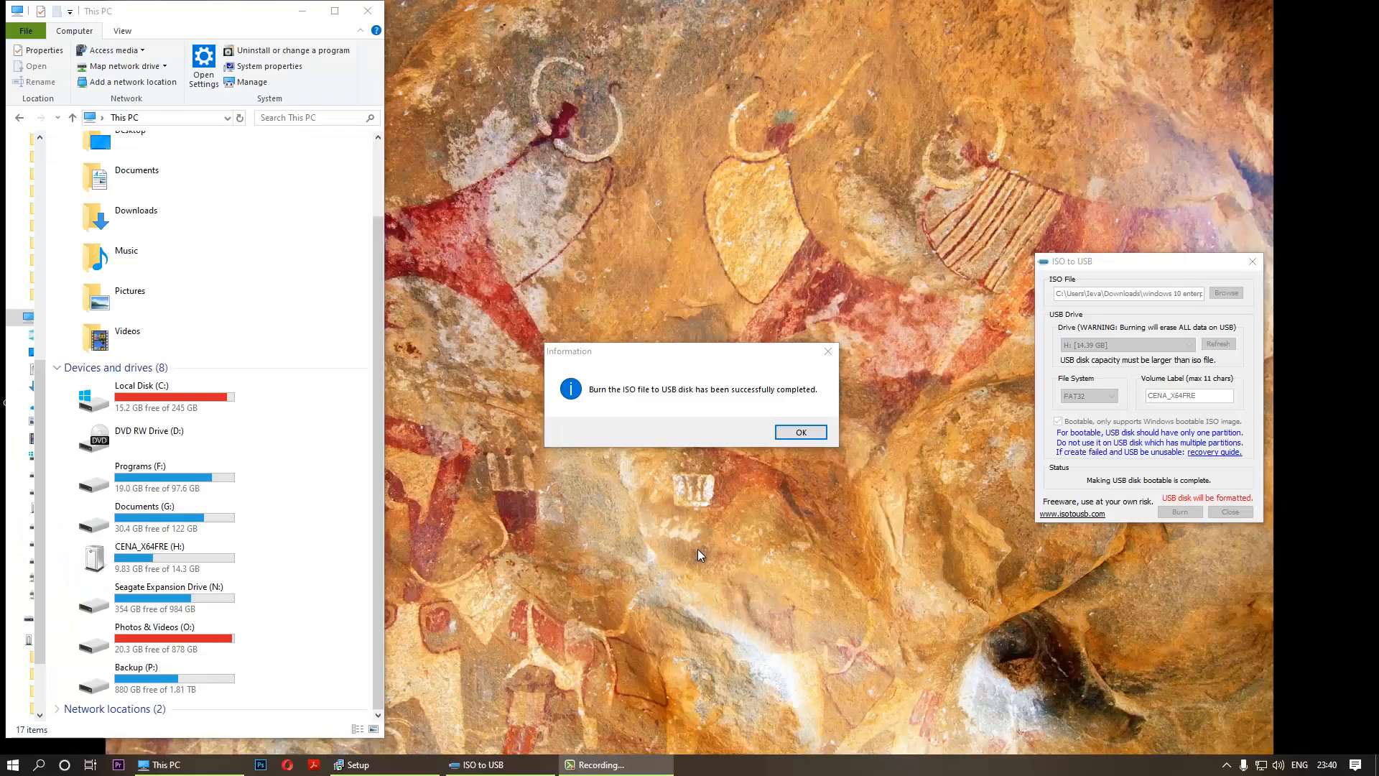
mouse_move(636, 424)
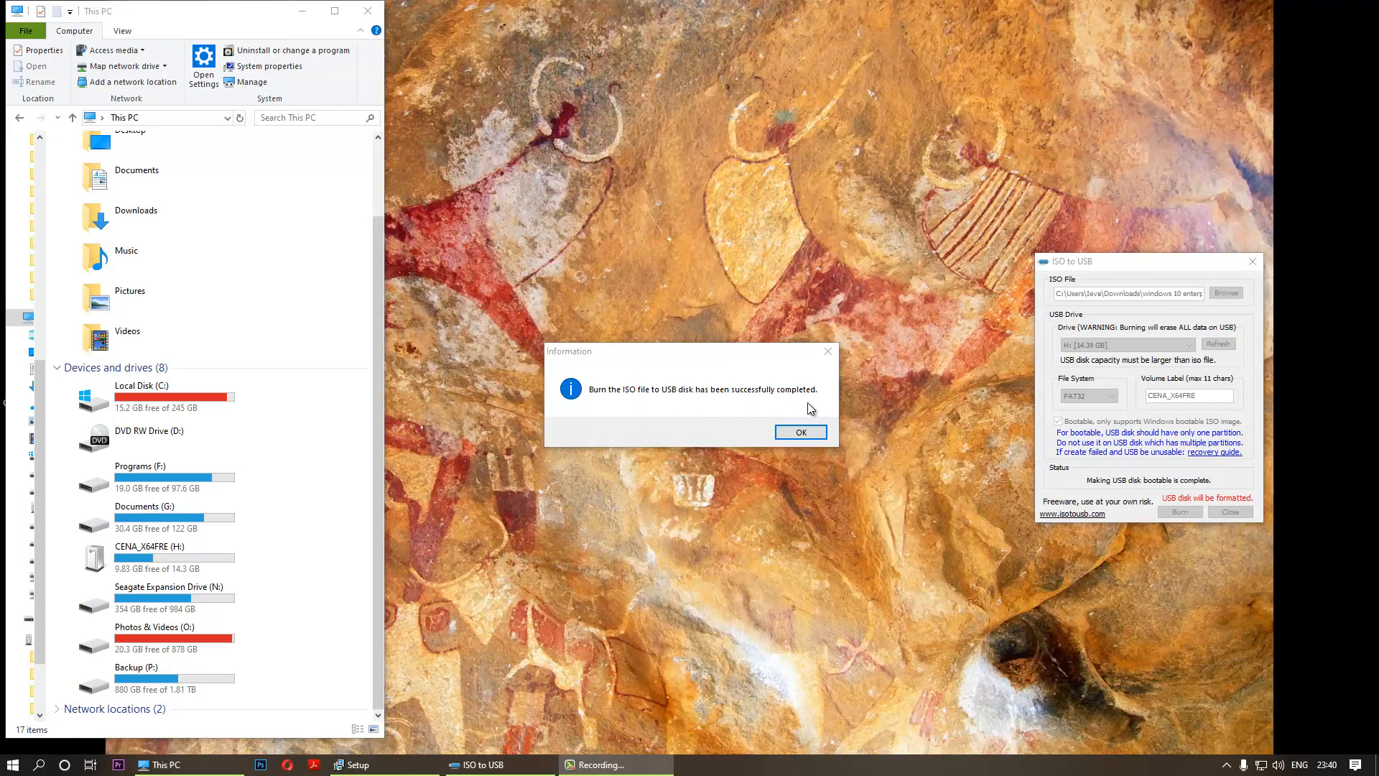
- Acknowledge the burn success and open CENA_X64FRE (H:) in File Explorer to view its boot files
click(801, 431)
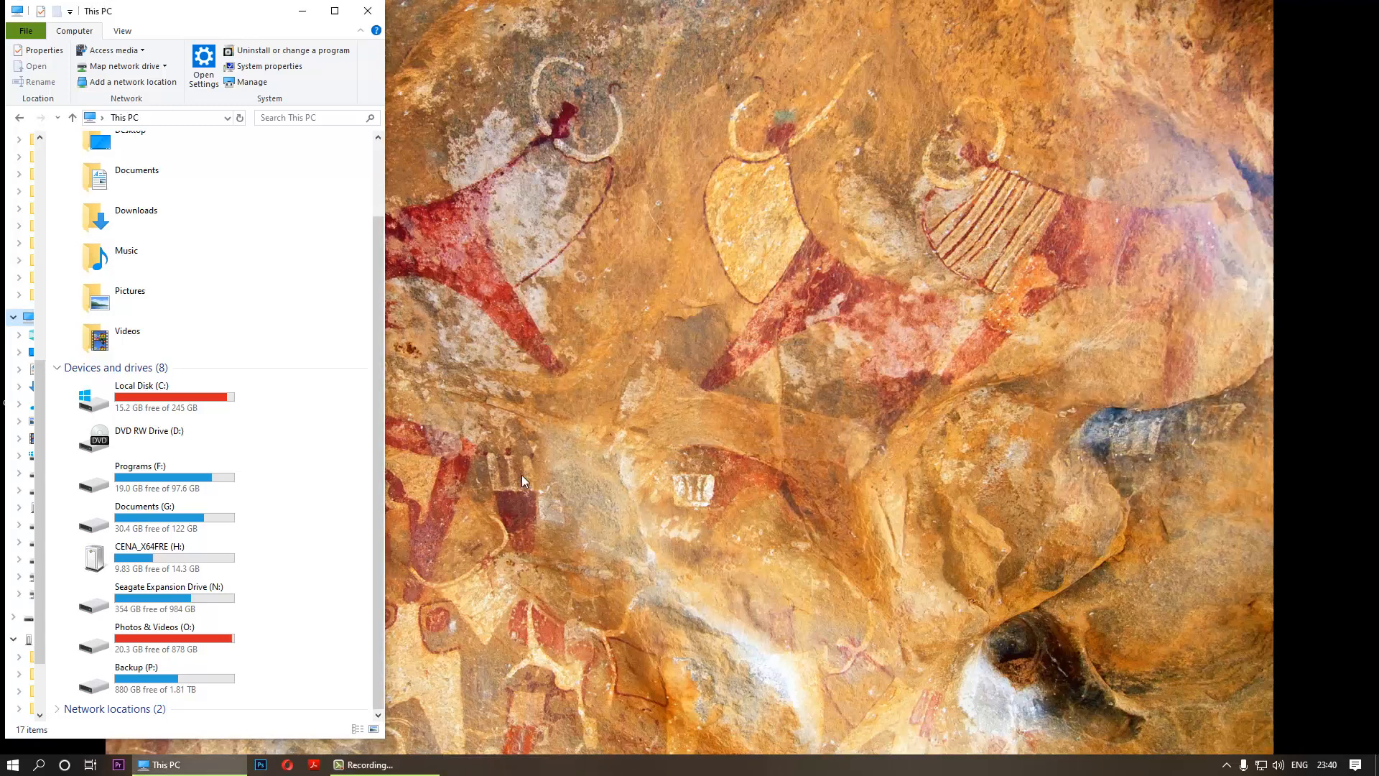
mouse_move(148, 558)
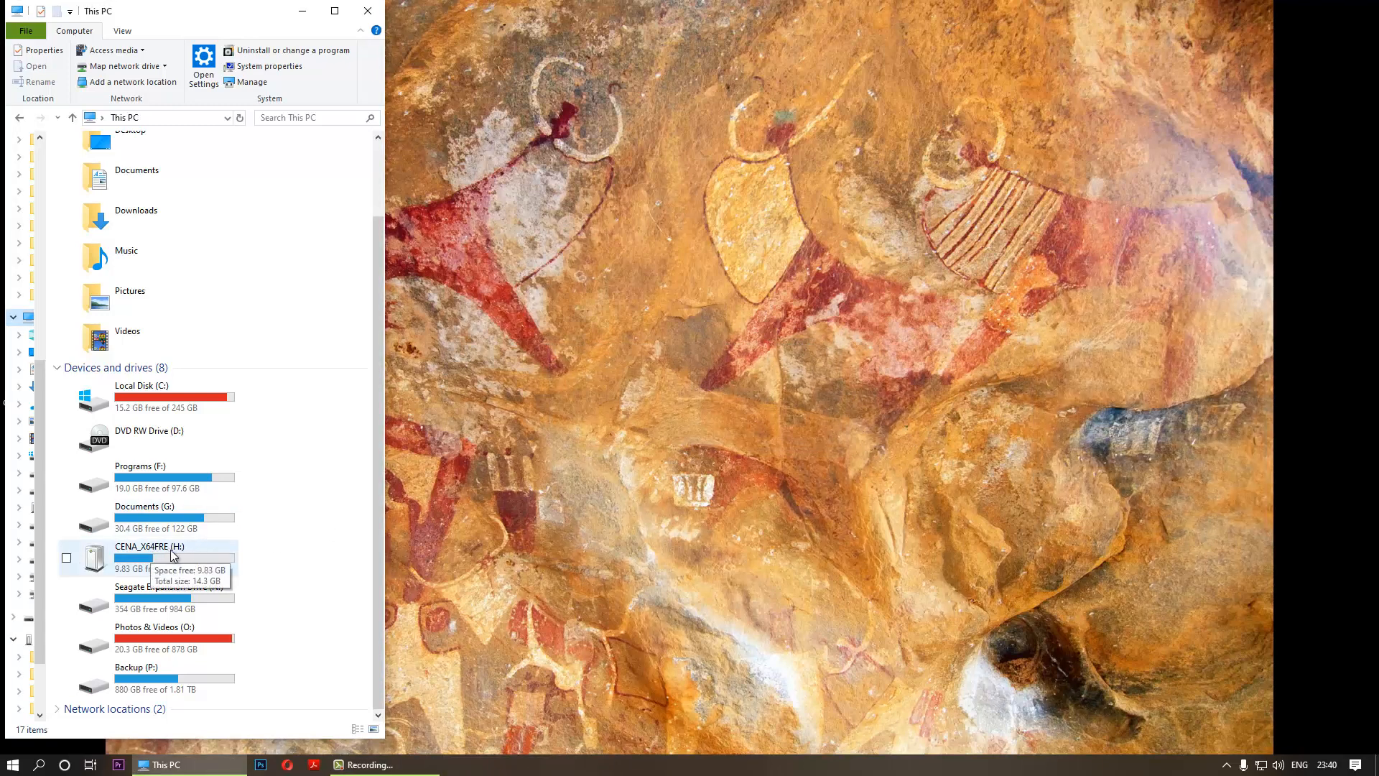
double_click(140, 546)
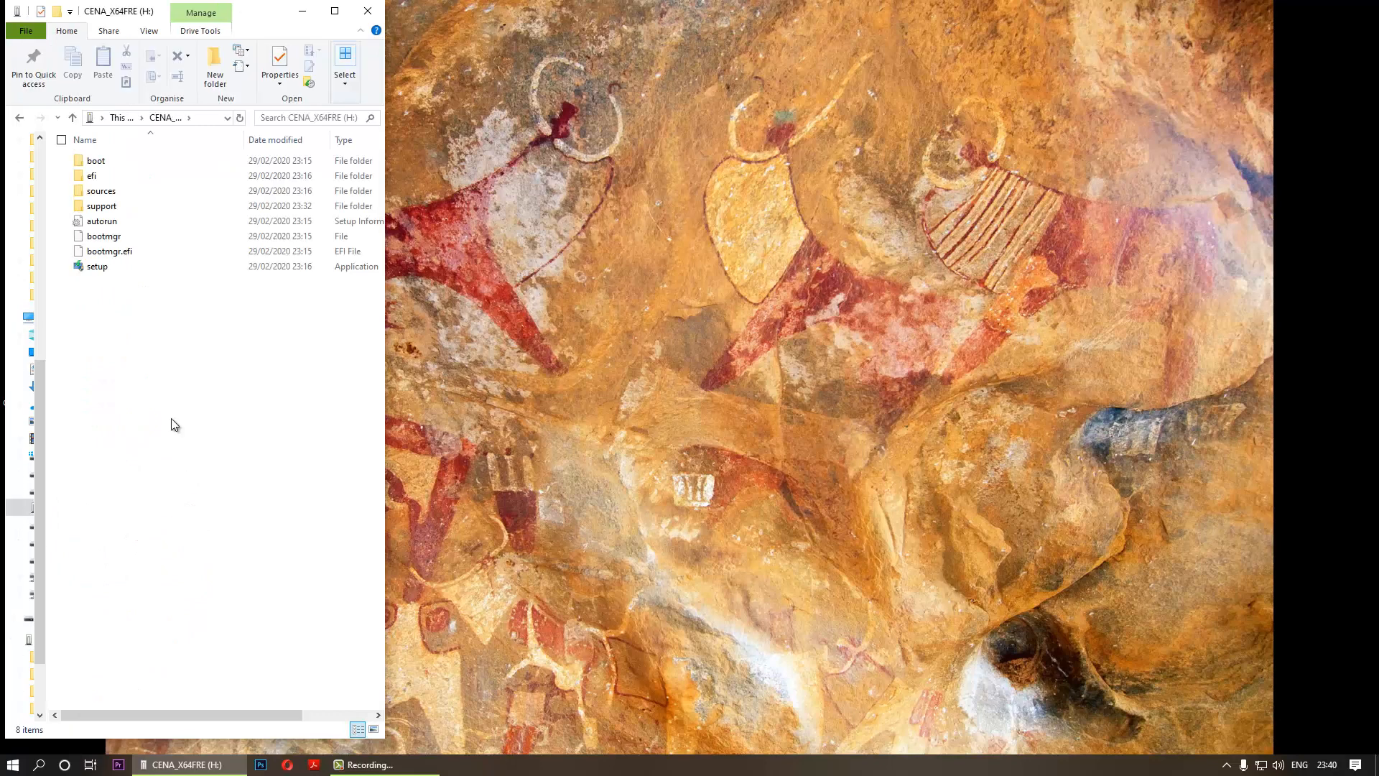